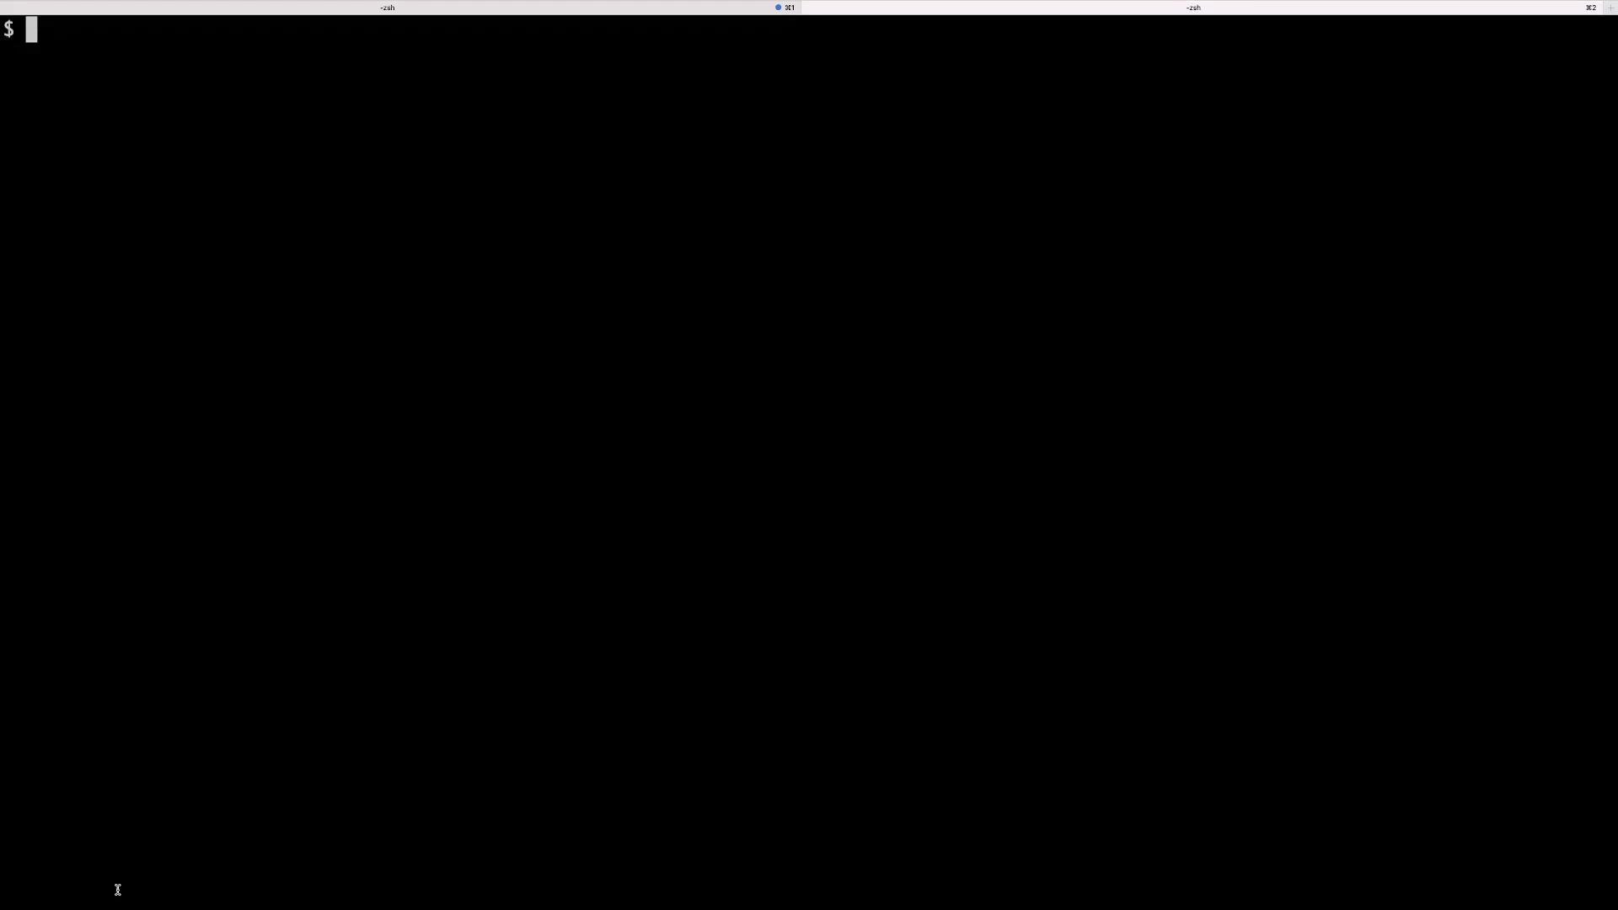
Type perl at the zsh prompt to begin a Perl command
text(perl)
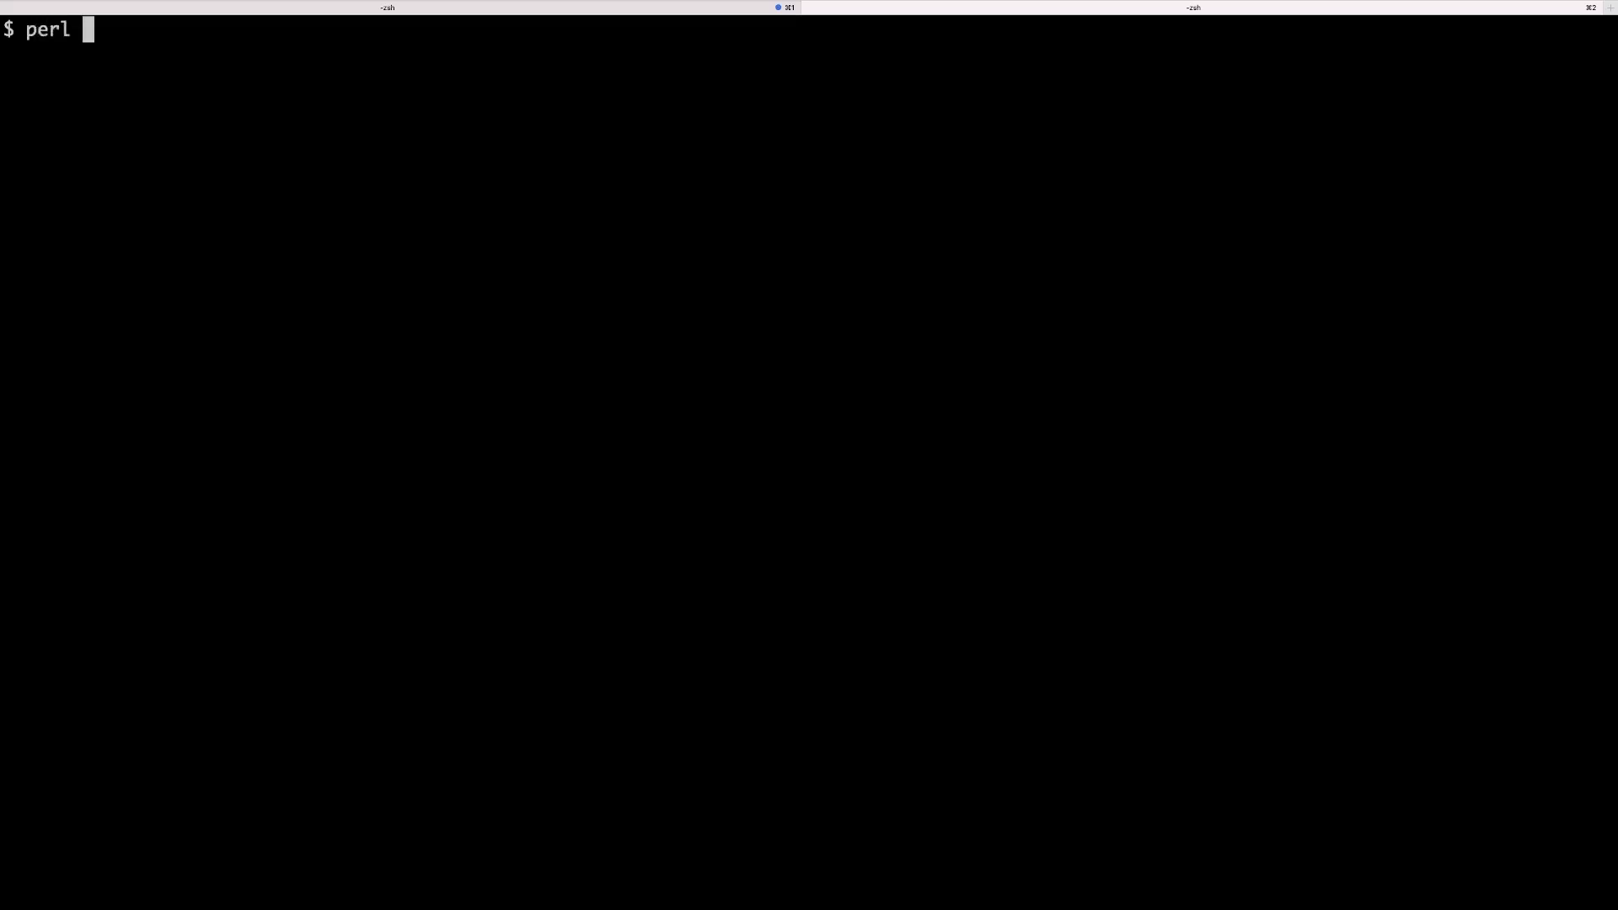
Run perl -e 'print "hello\n"' so hello is printed
text(-e)
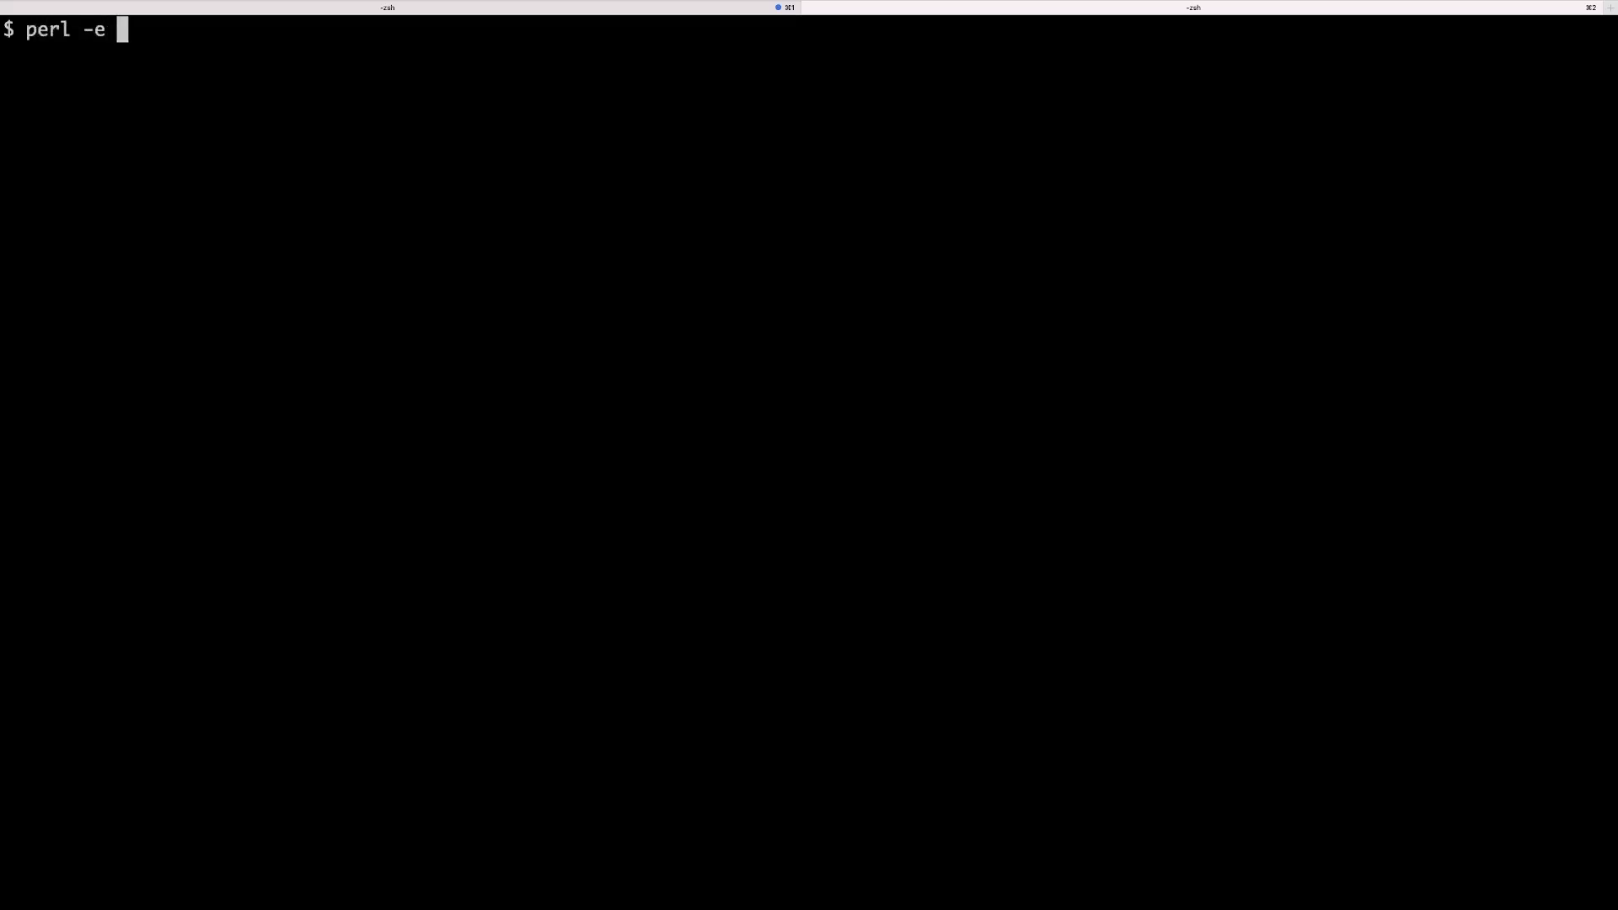
text('')
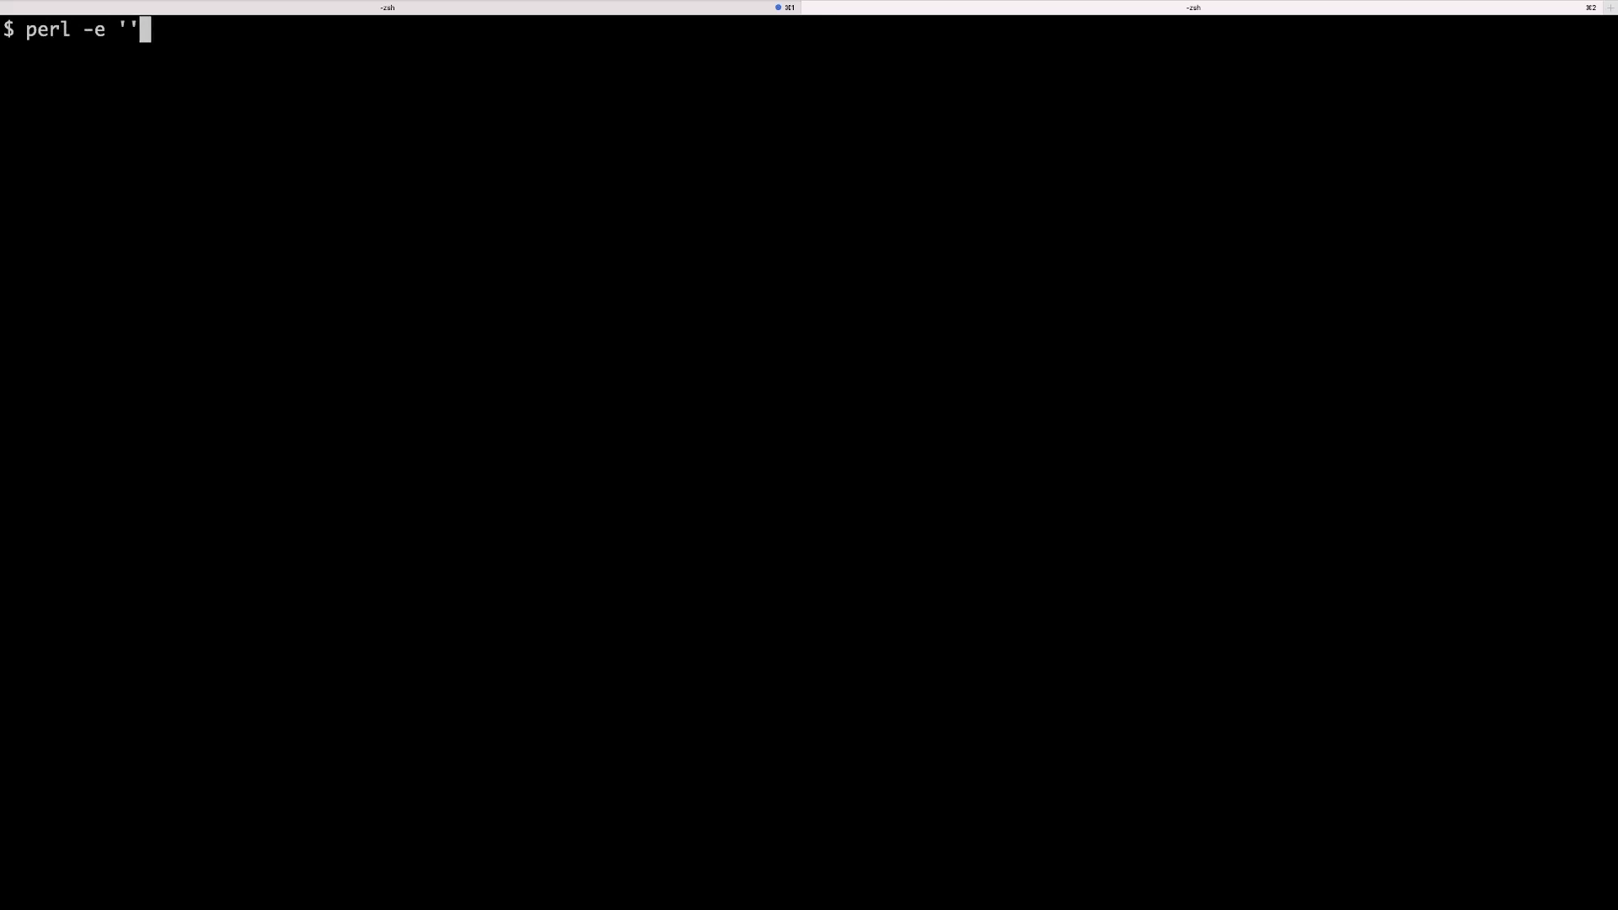
key(Backspace)
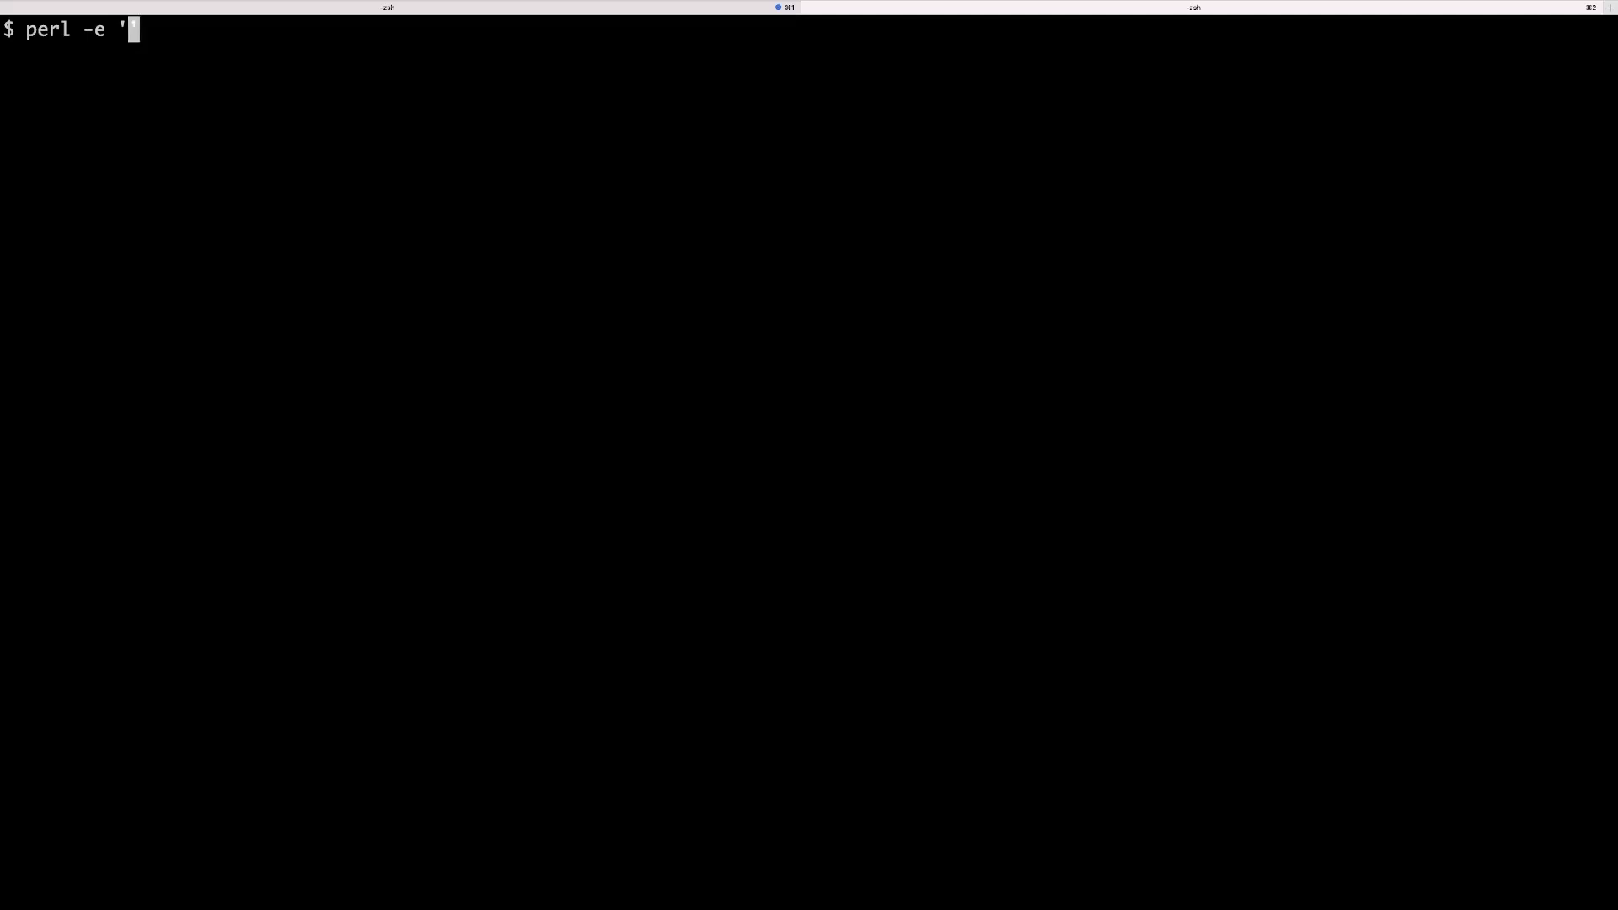
text(print)
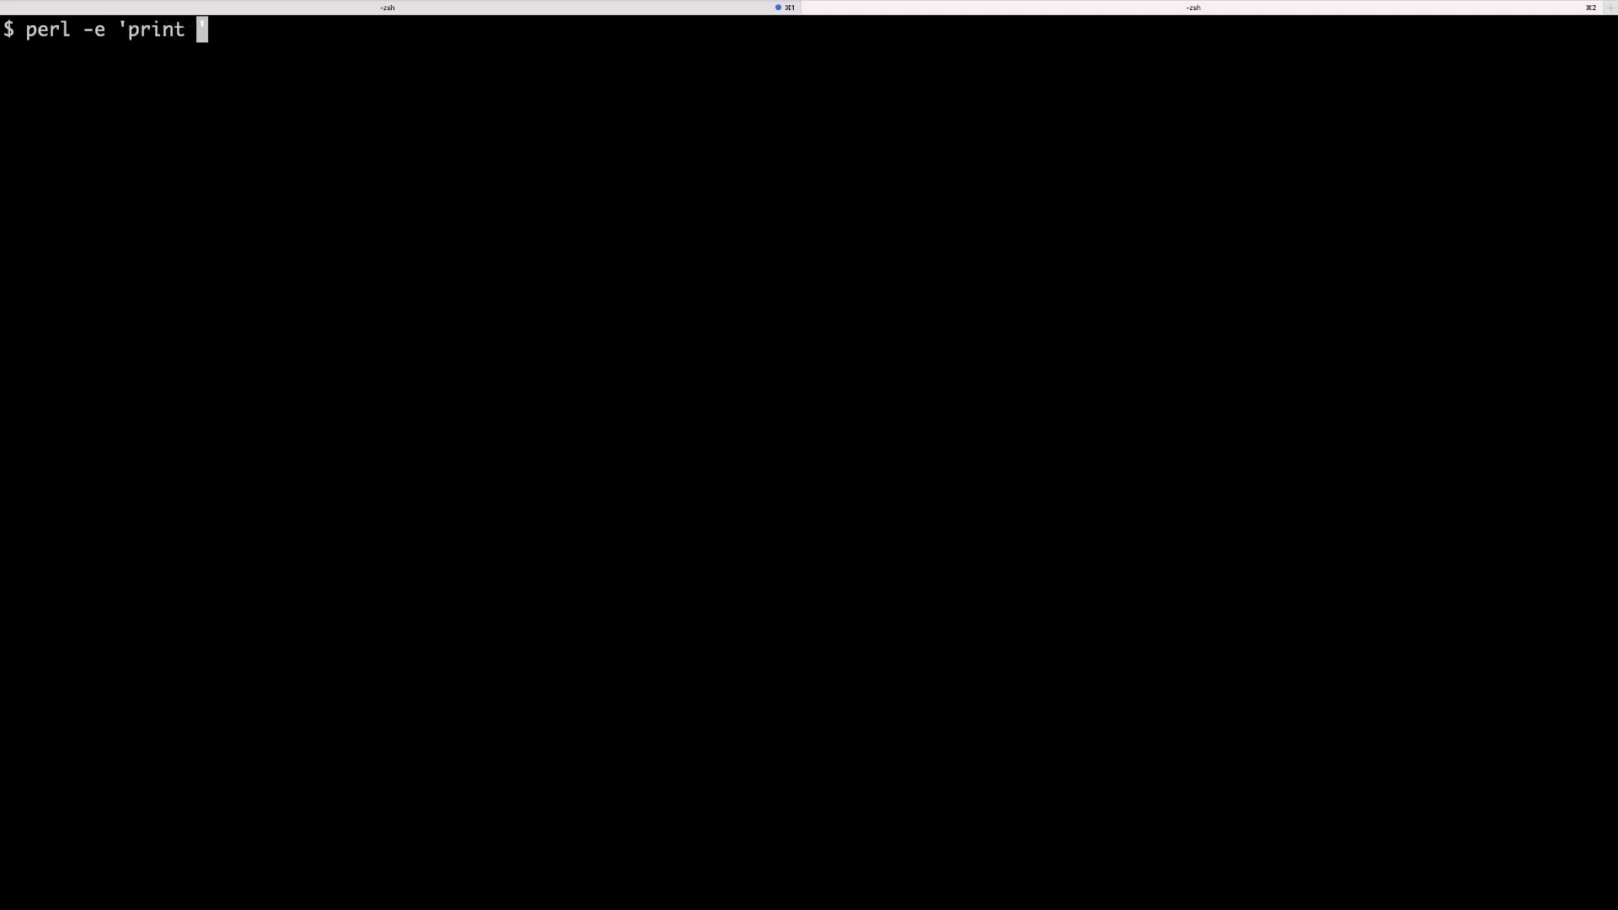
text("")
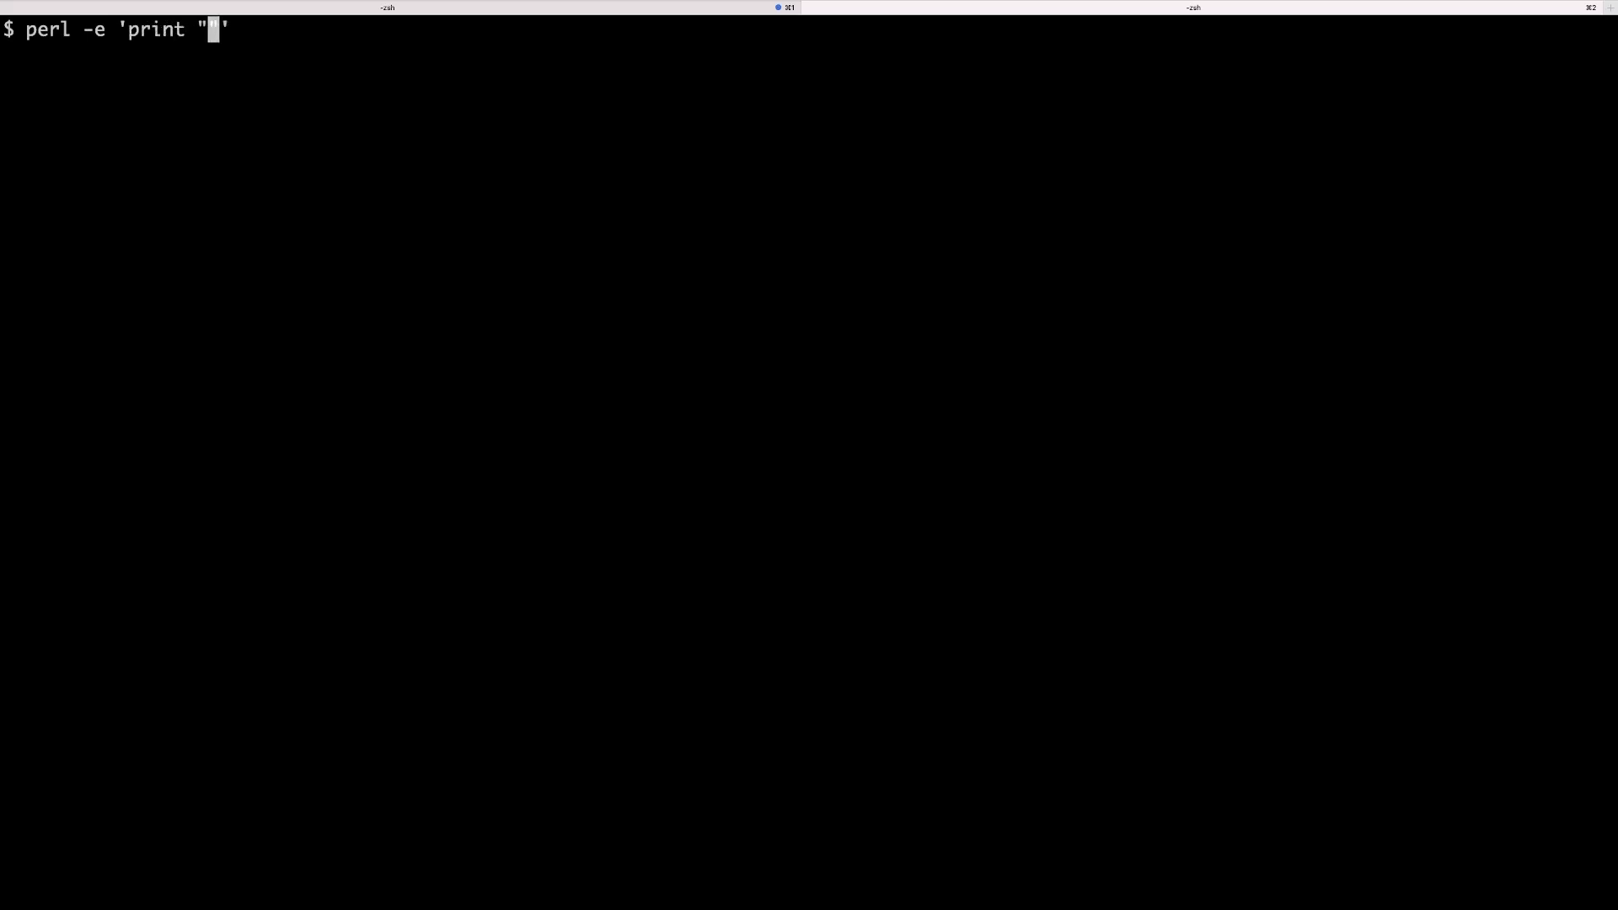
text(hello)
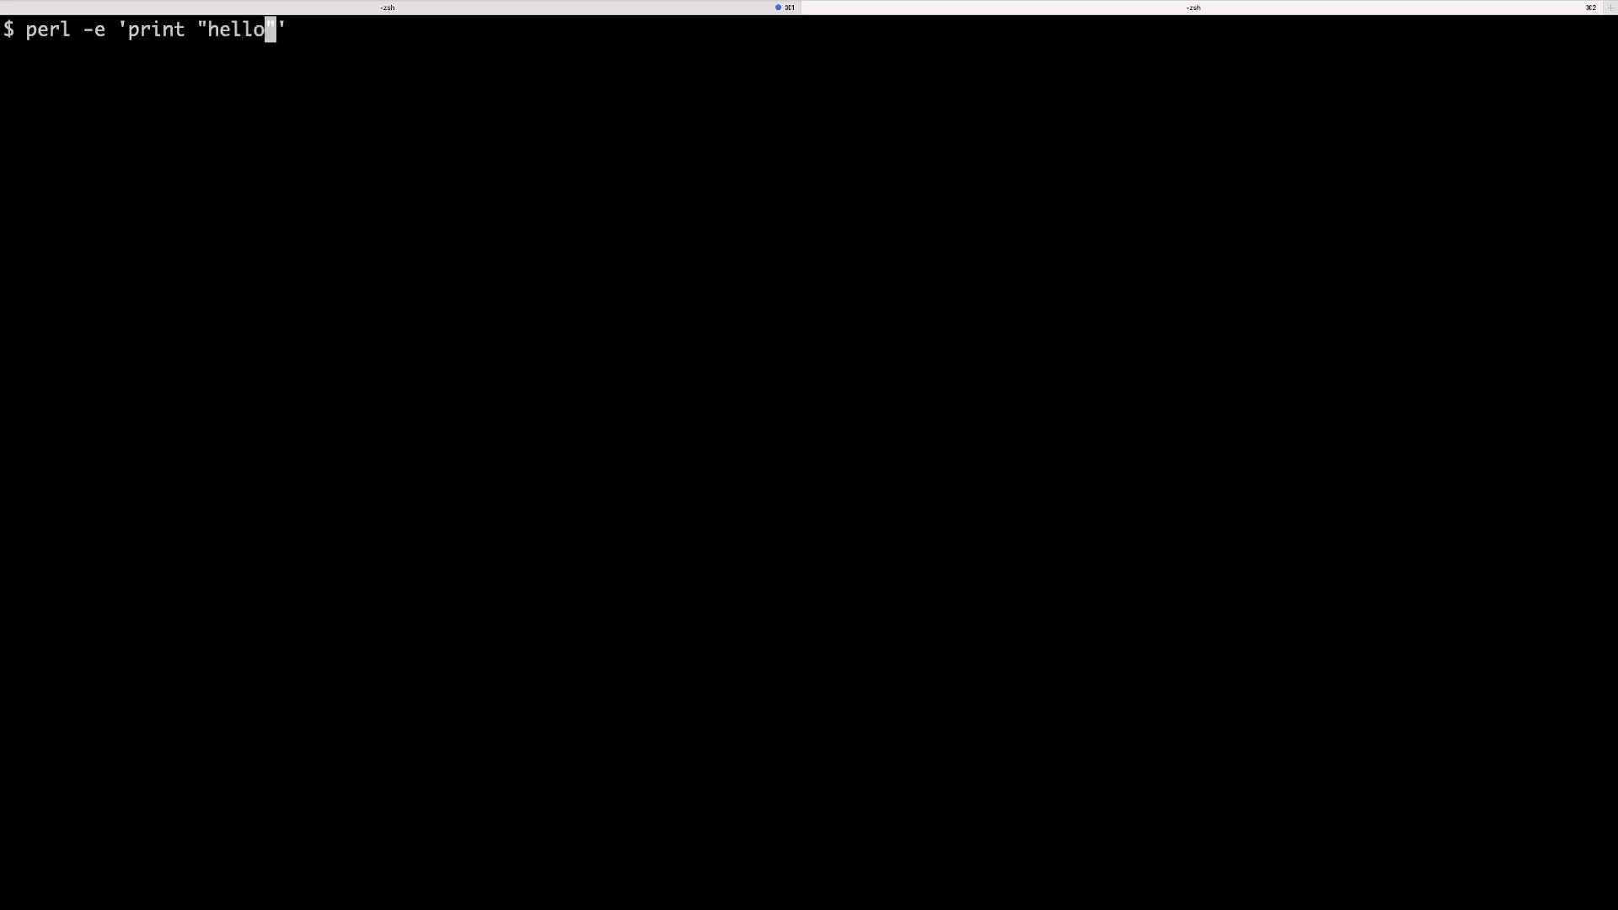
text(\n)
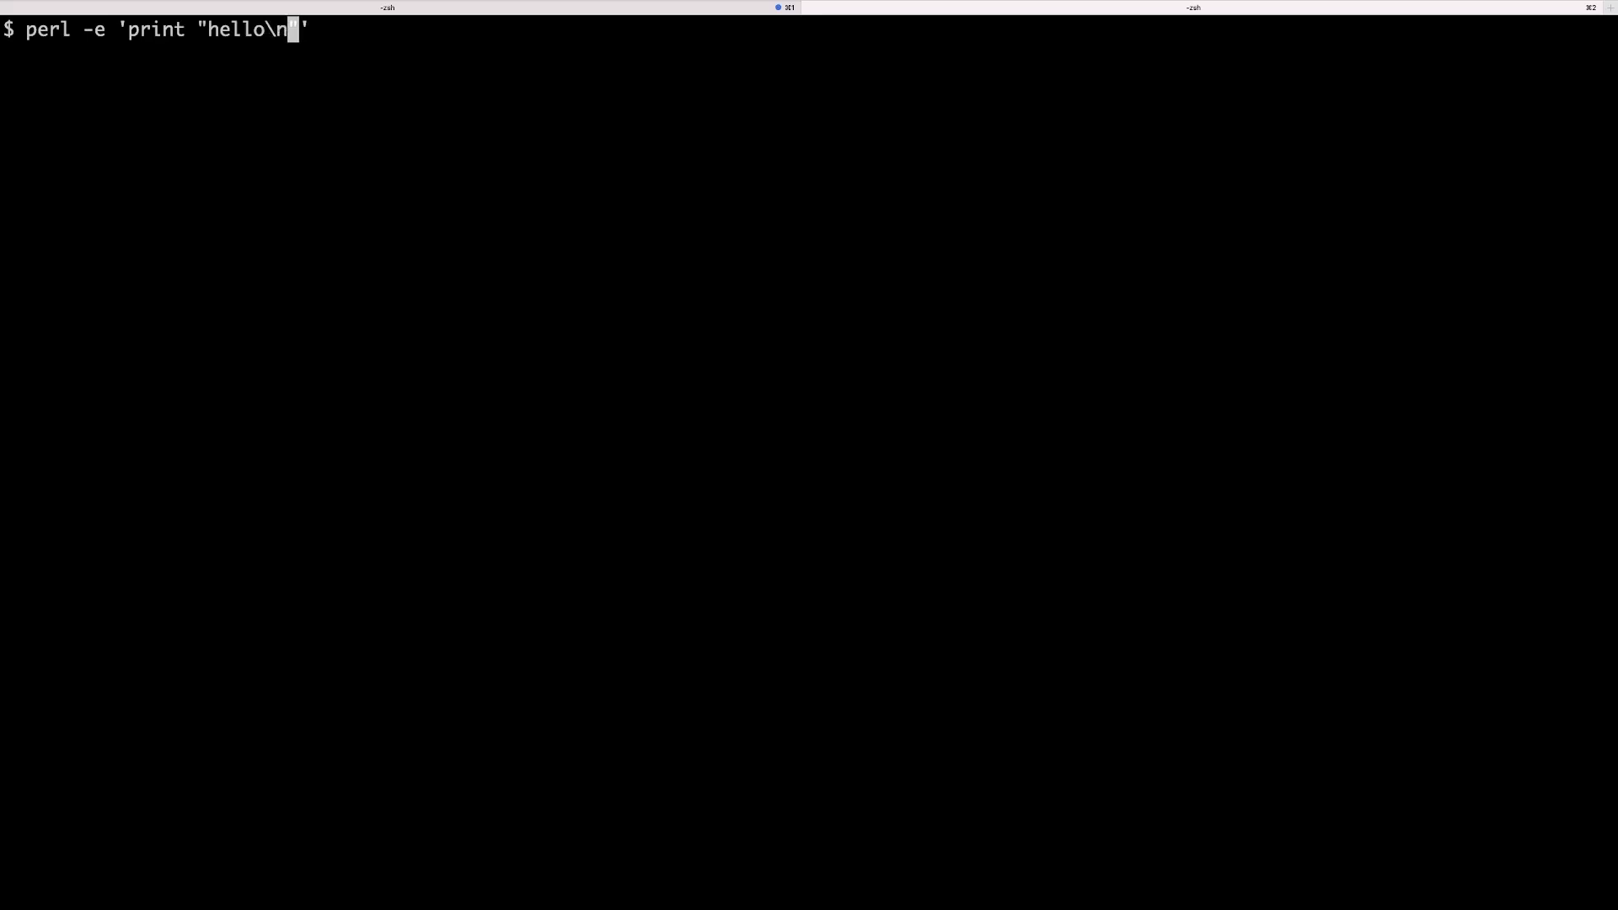
key(Return)
text(perl -e 'print "hello\n"')
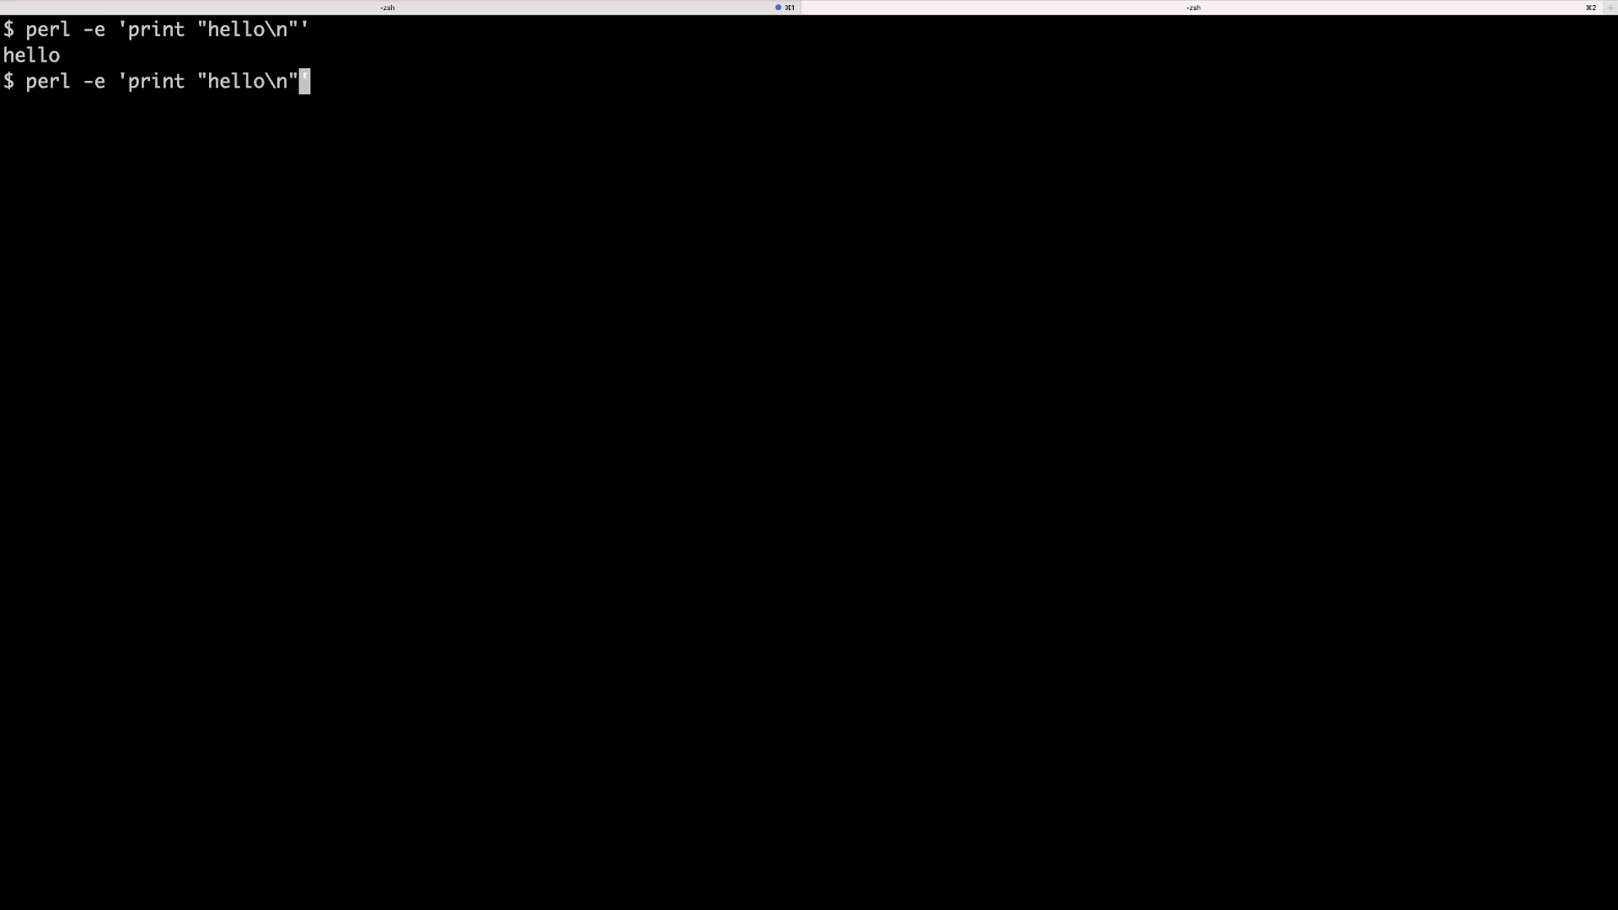
Rerun the hello one-liner under -E with print, then with say "hello\n"
key(Return)
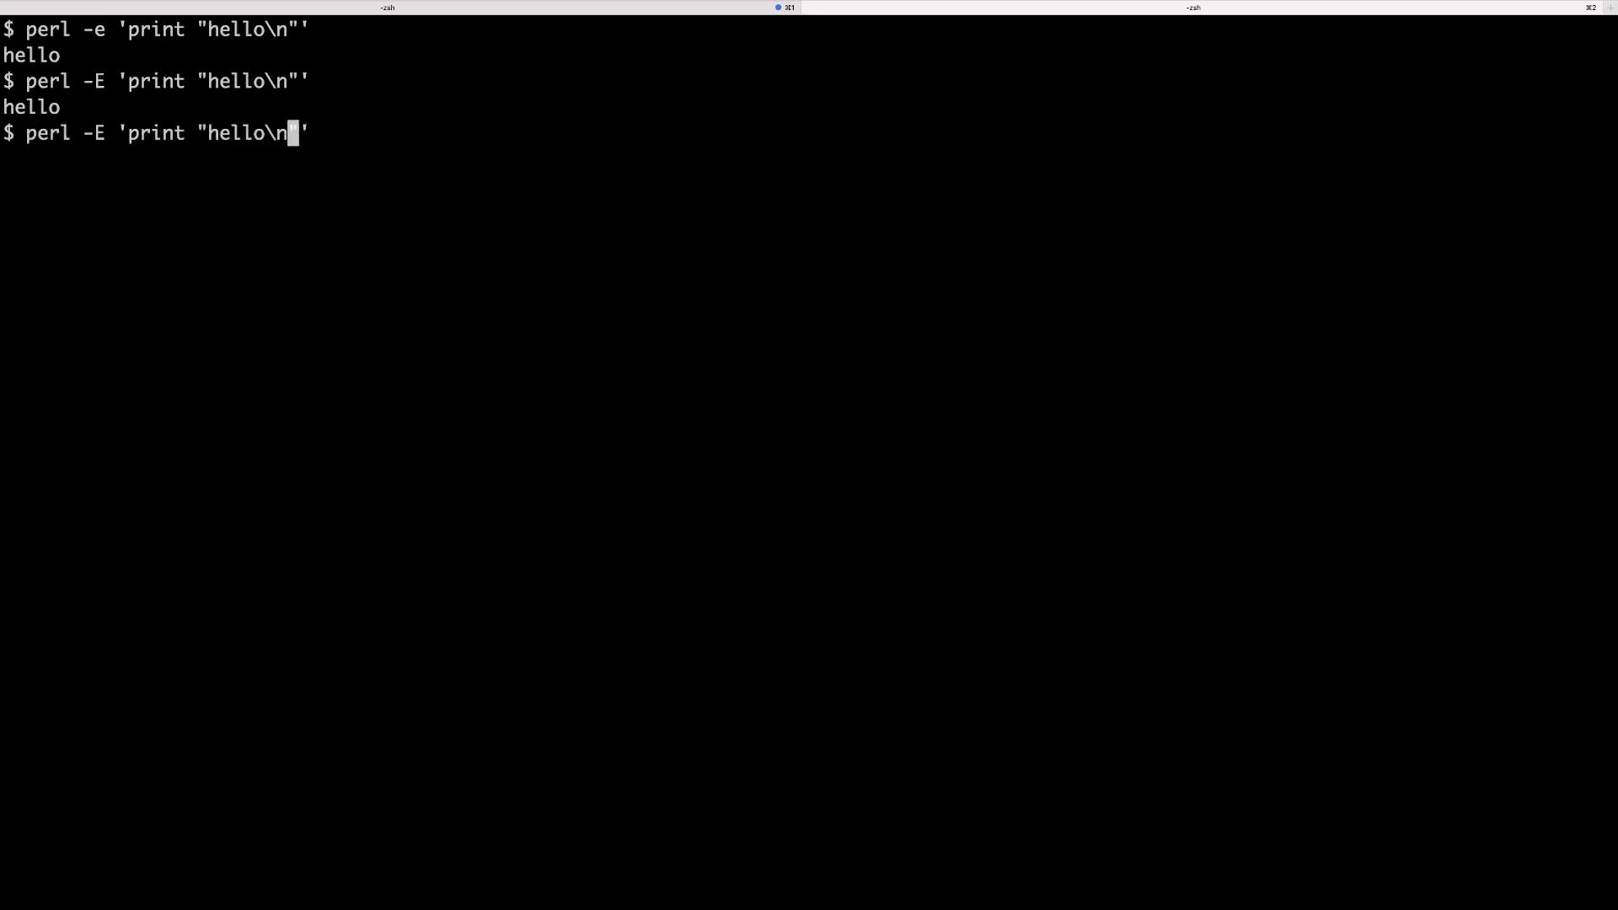
text(say)
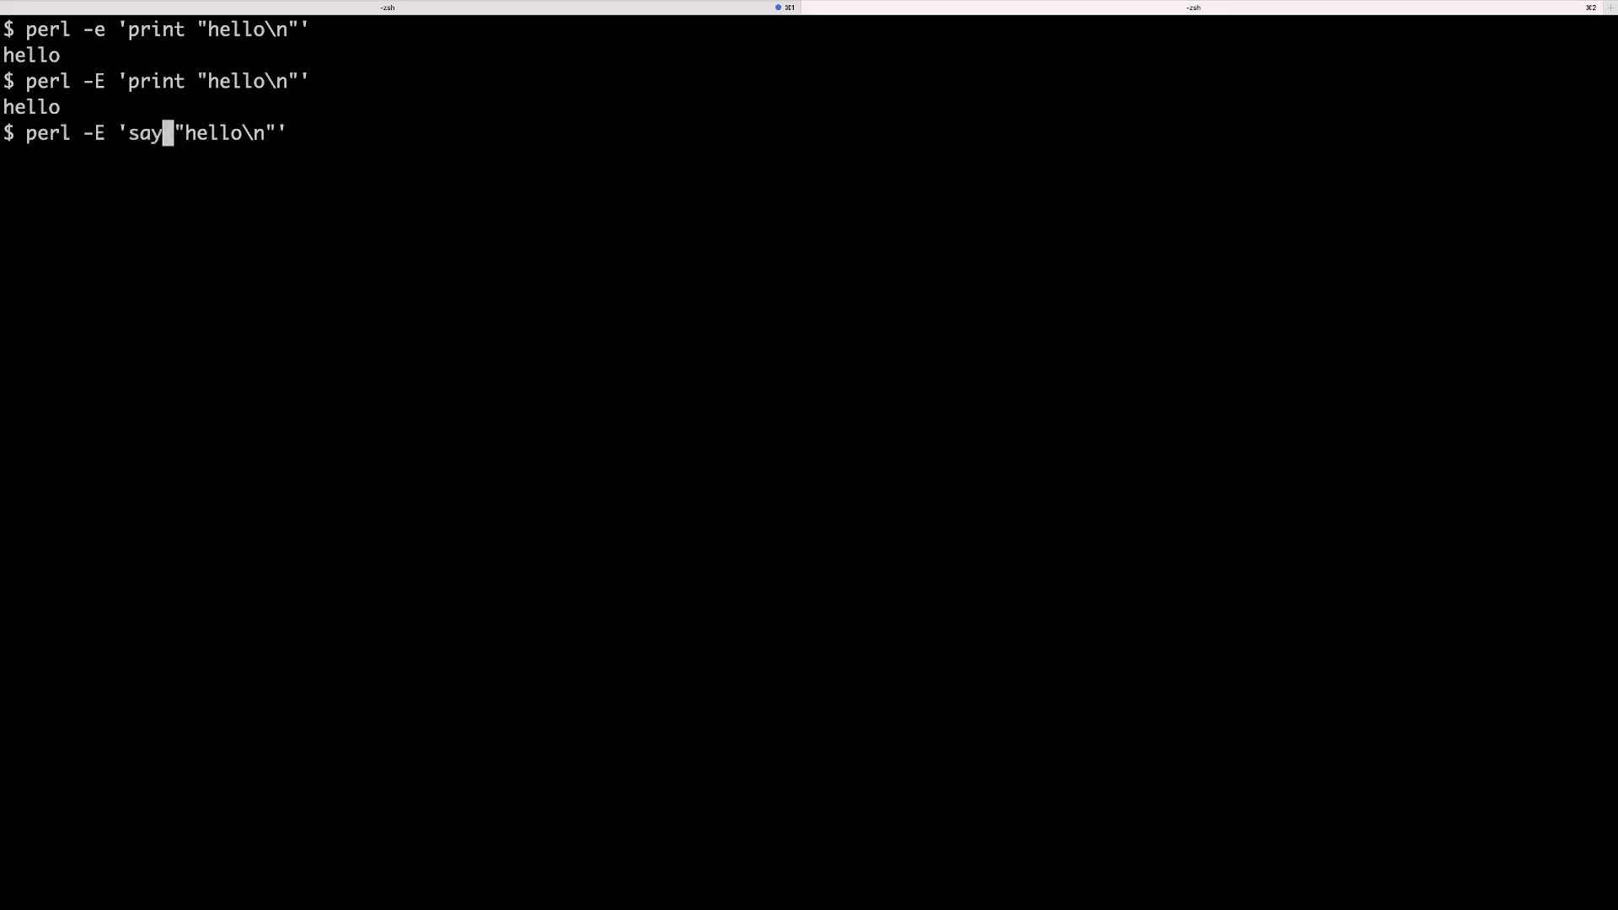
key(Return)
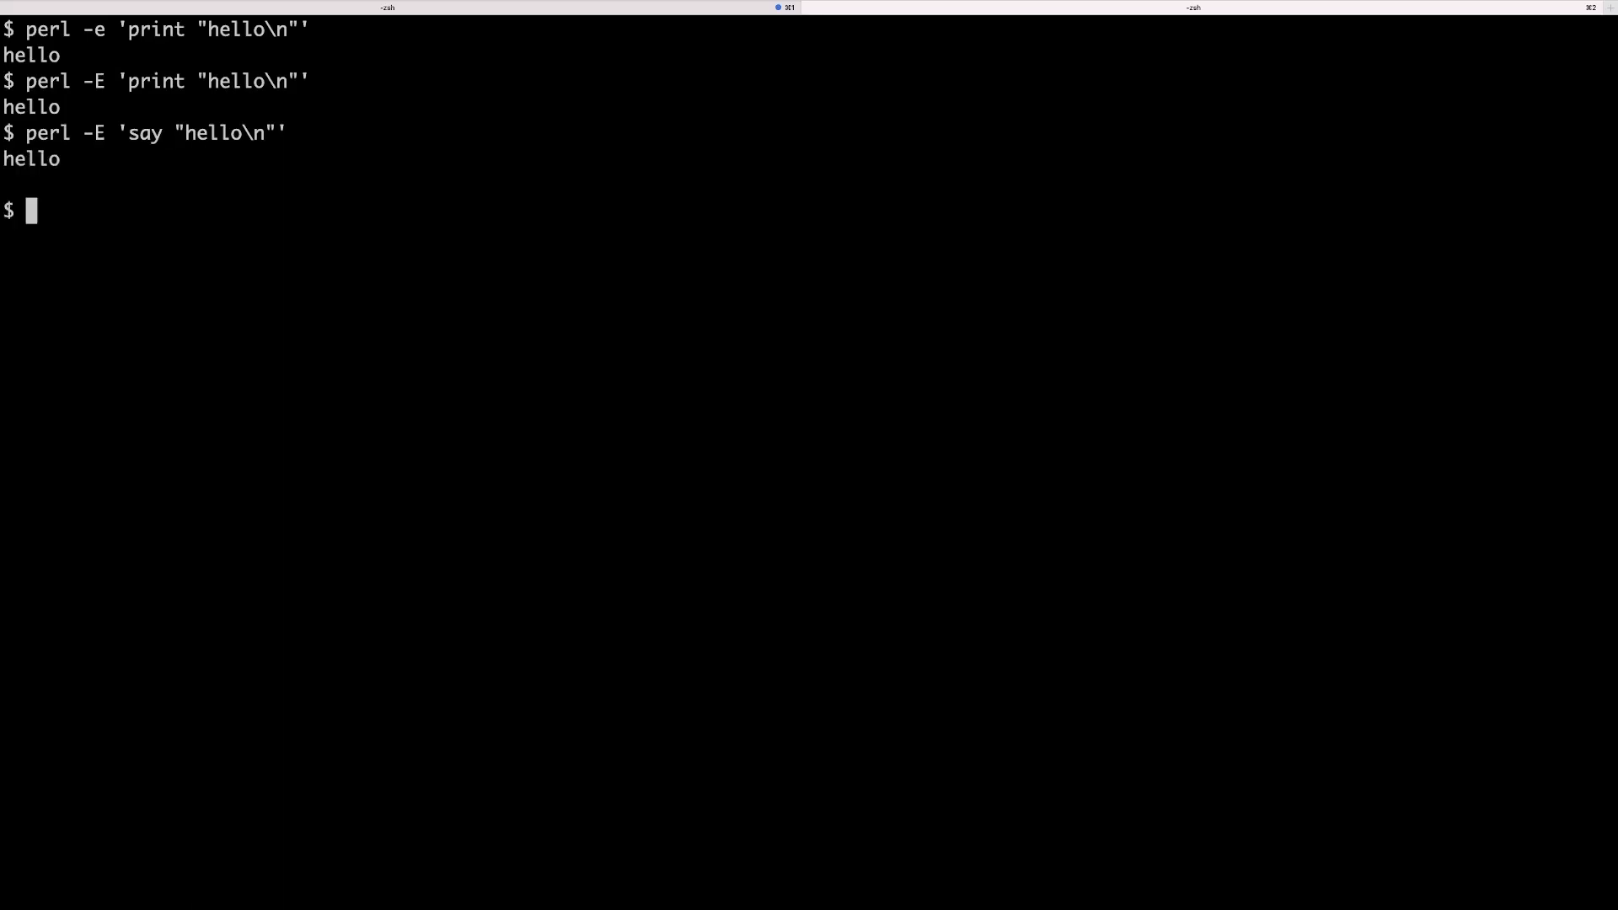
Recall the say command, drop the \n escape, and run it again
key(Up)
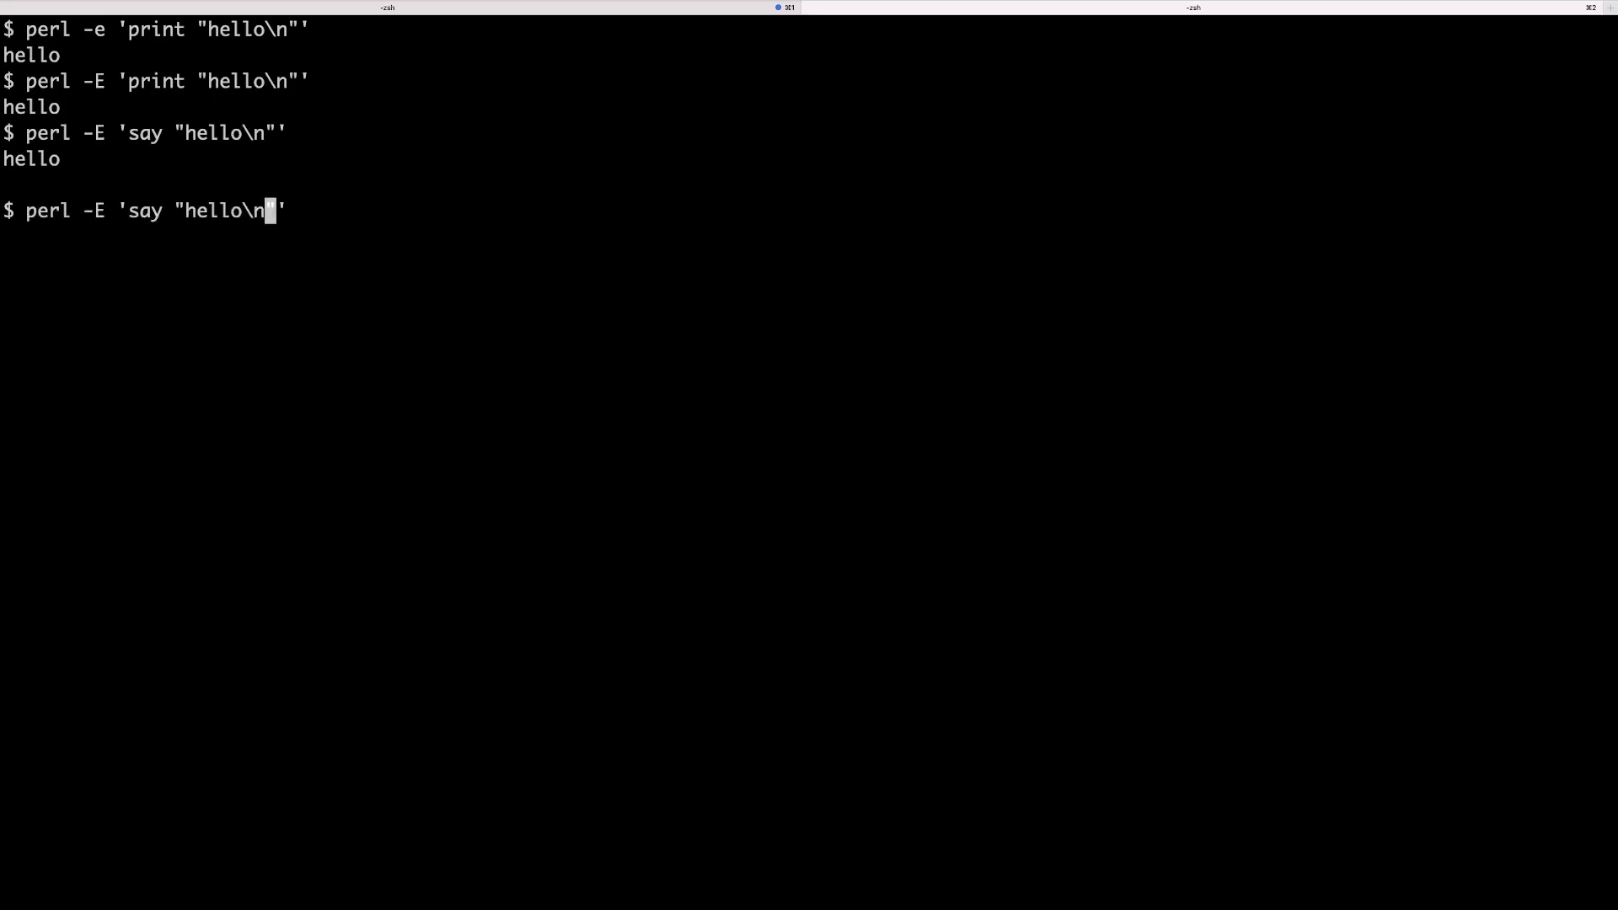
key(Backspace)
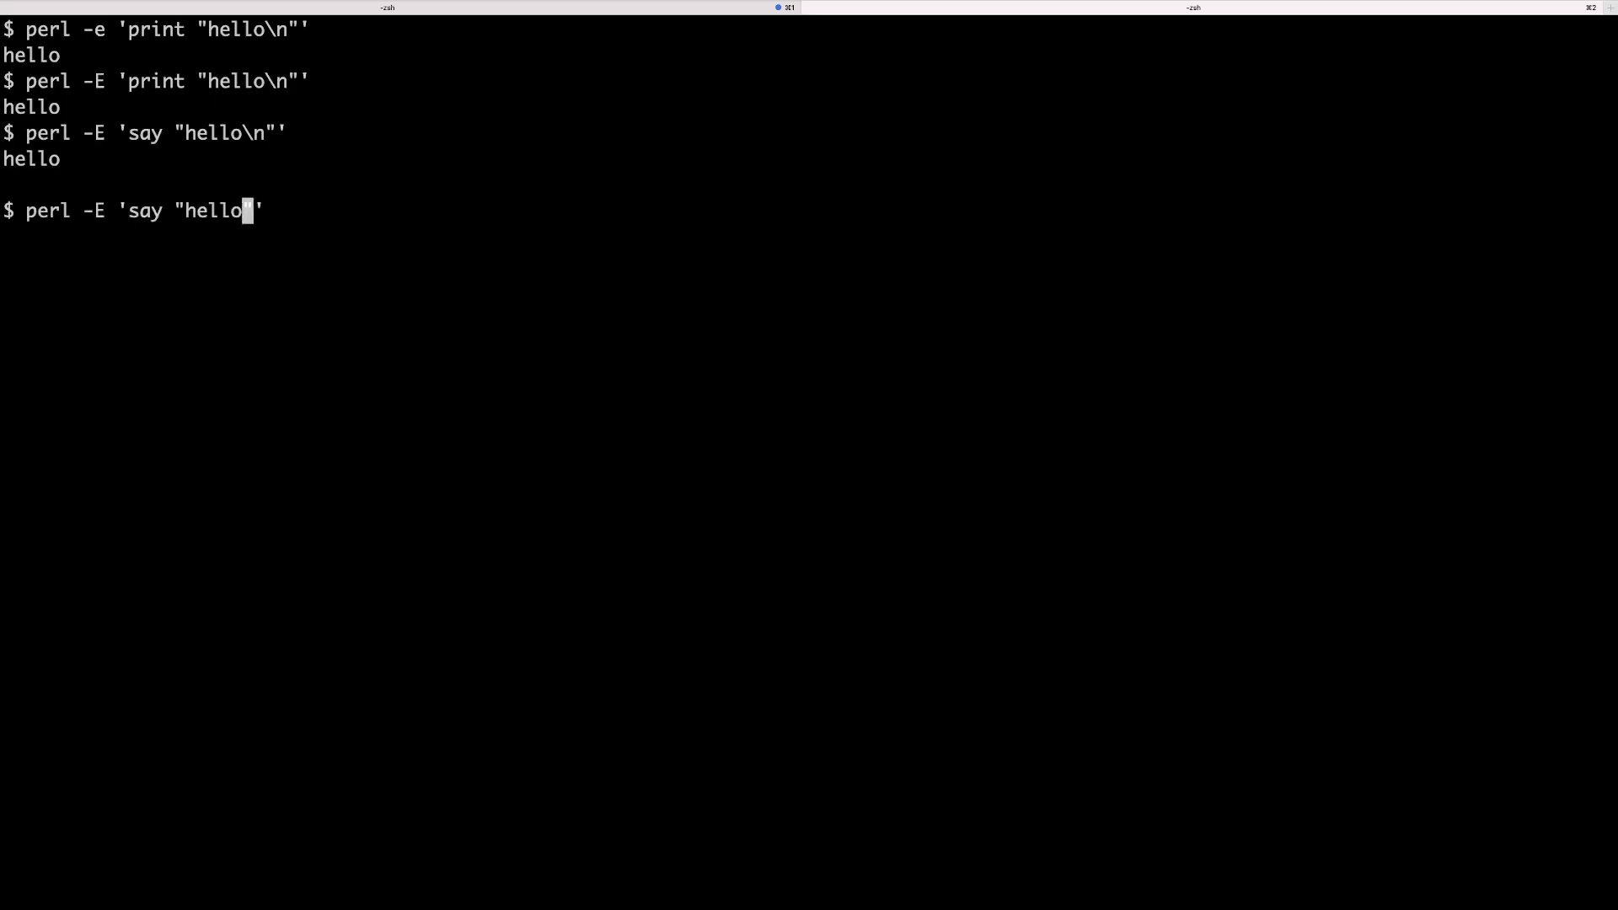
key(Return)
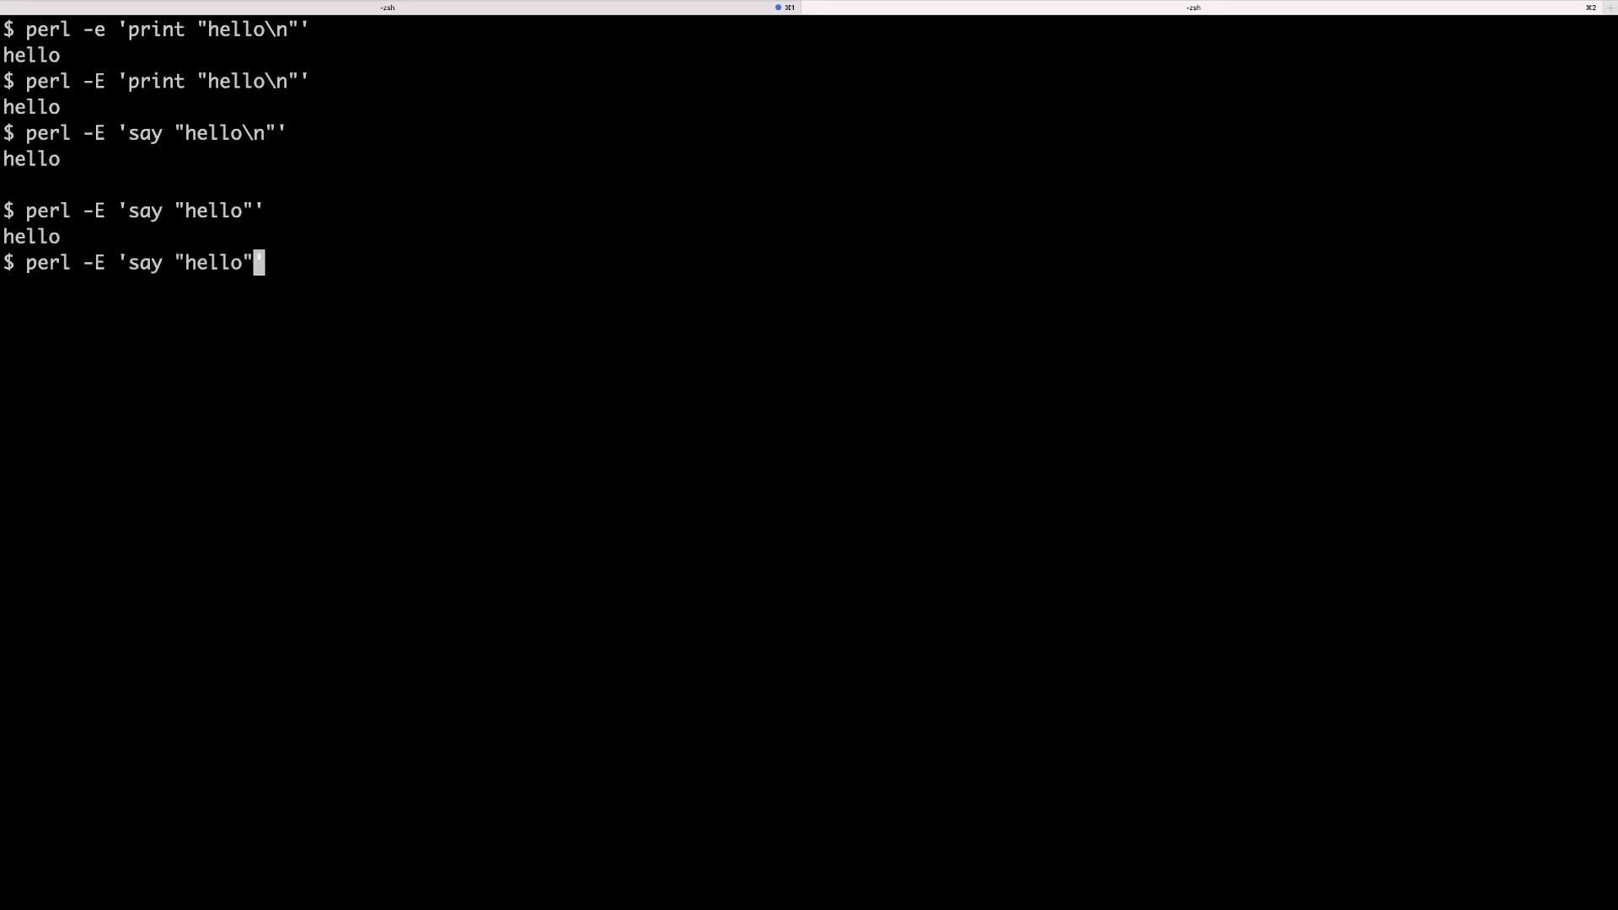
Run say "hello" under plain -e to show the predeclare error, then start a new perl -e
key(Return)
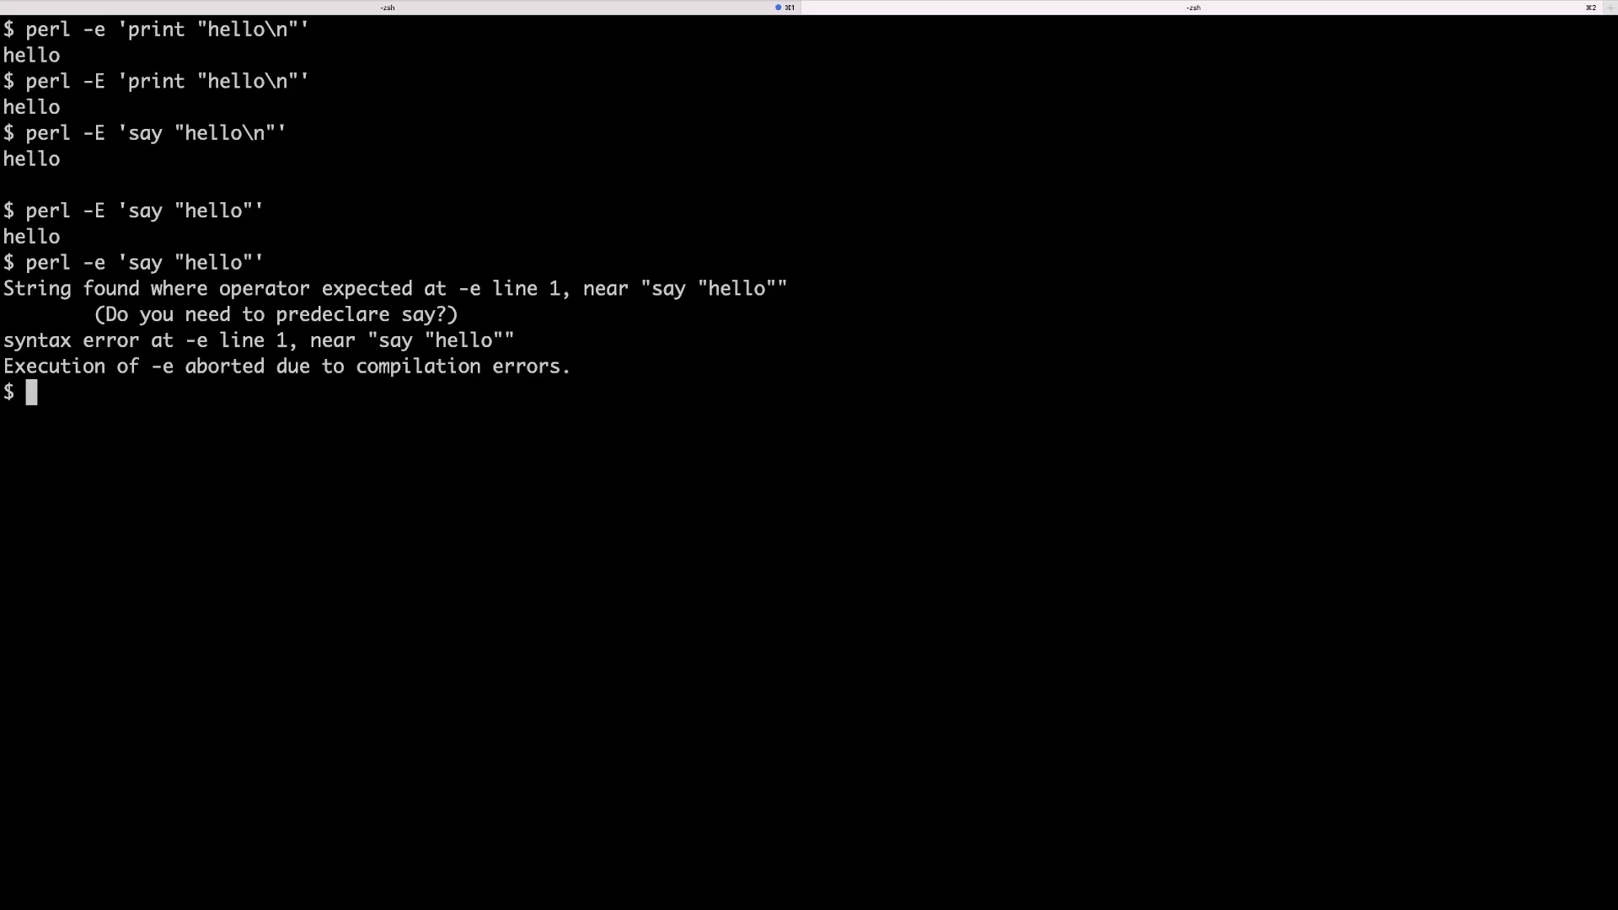
text(perl -e)
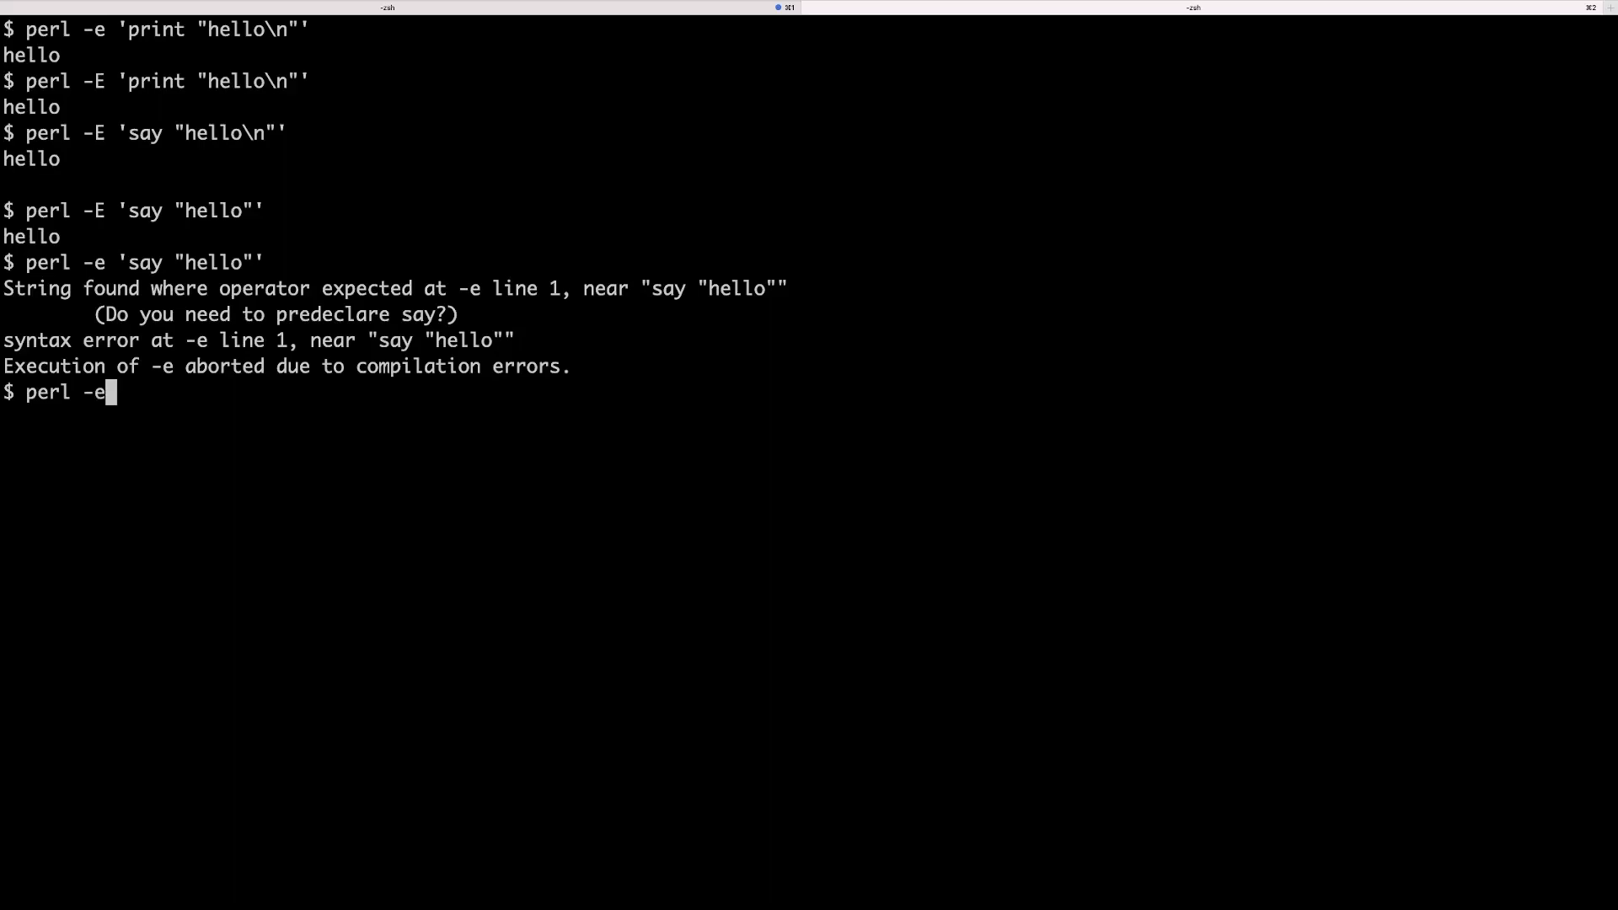
Start perl -E 'while(<>) { say uc $_ }' waiting for input lines
text(E)
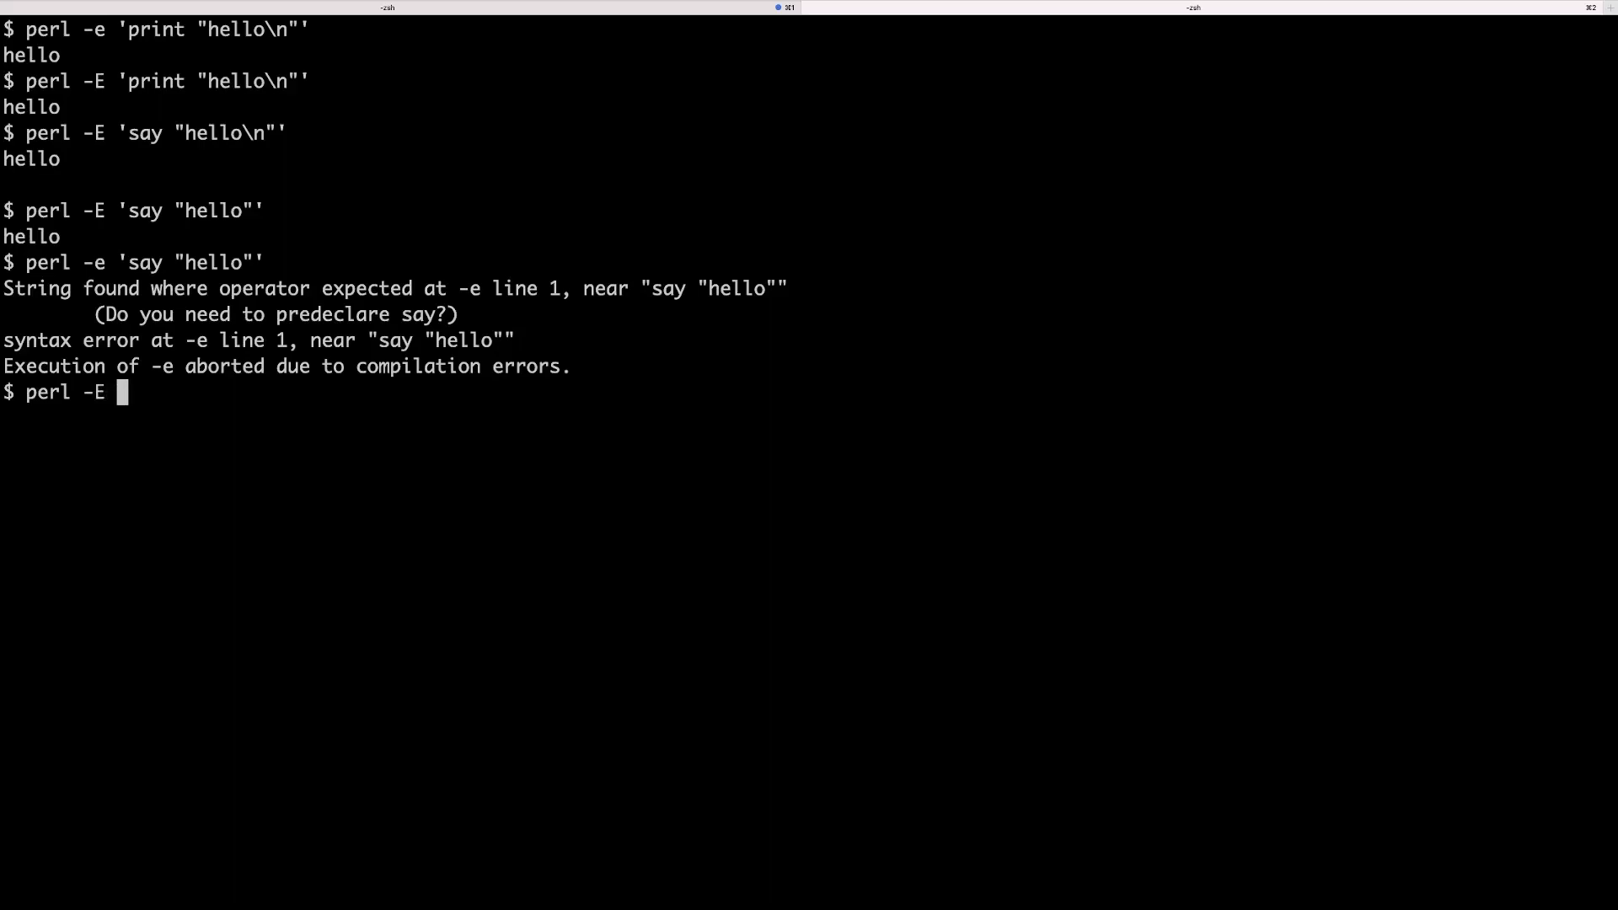
text(')
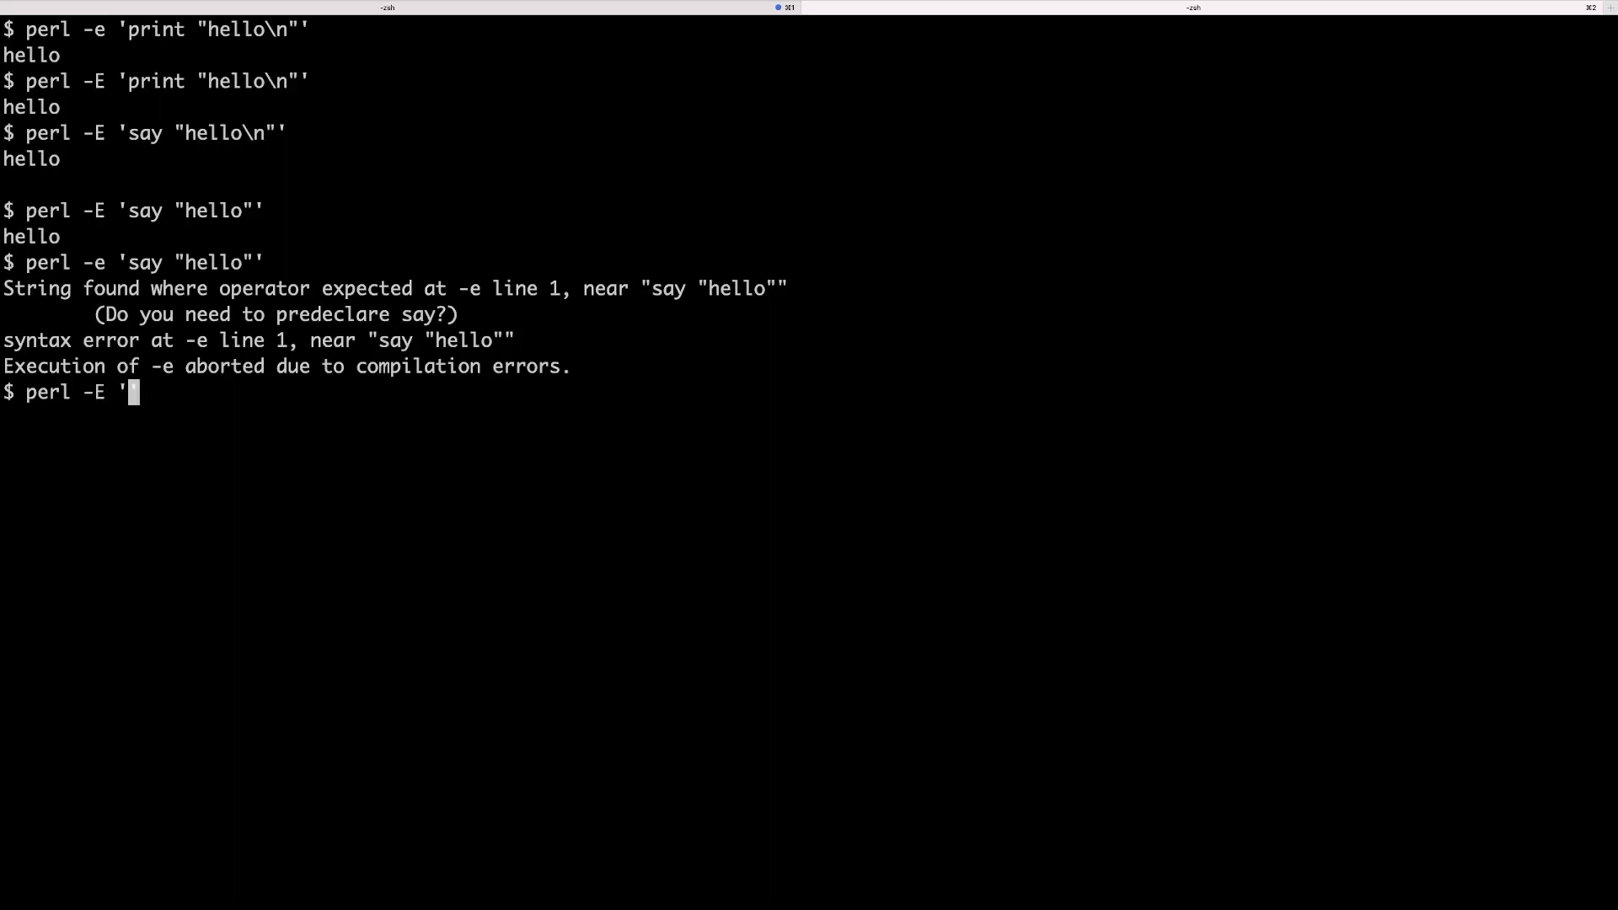
text(whi)
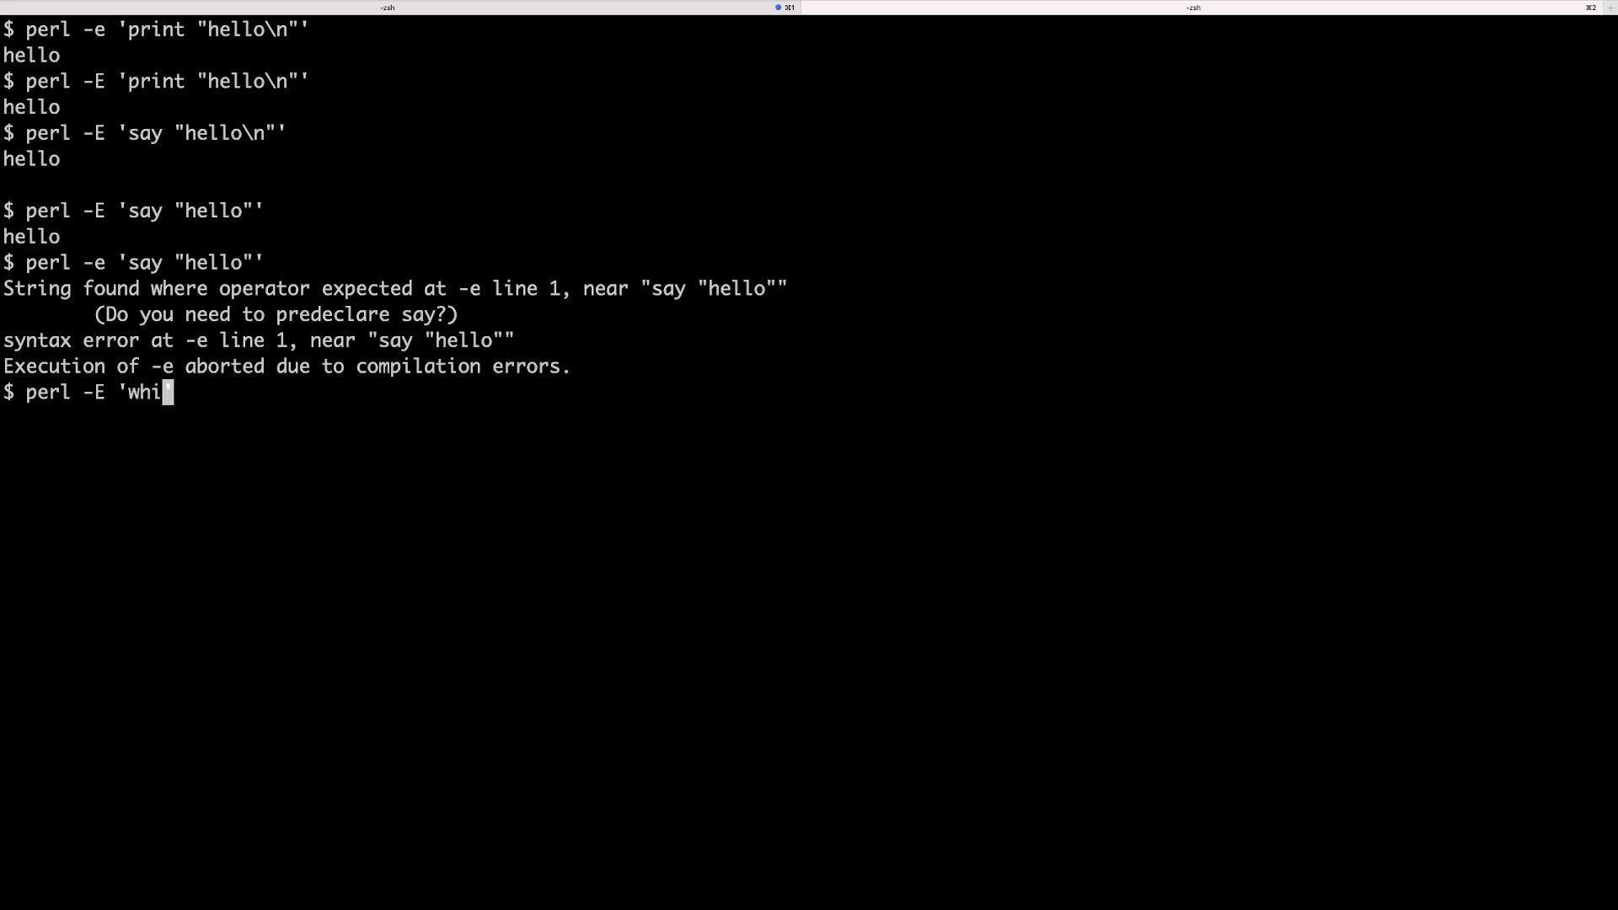
text(le()
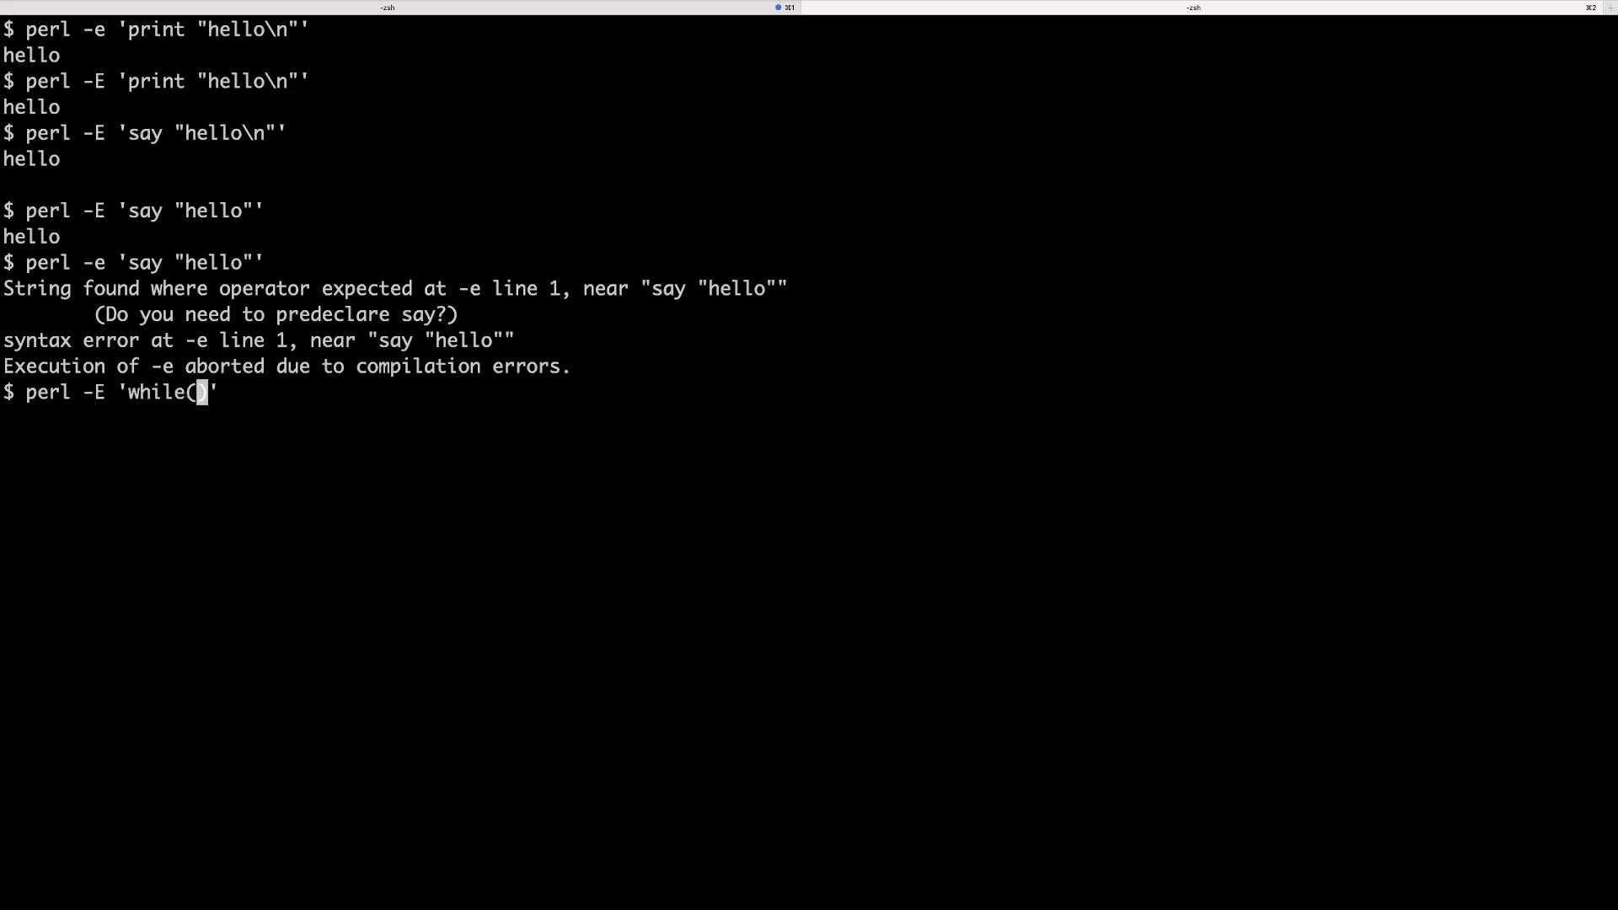
text(<>)
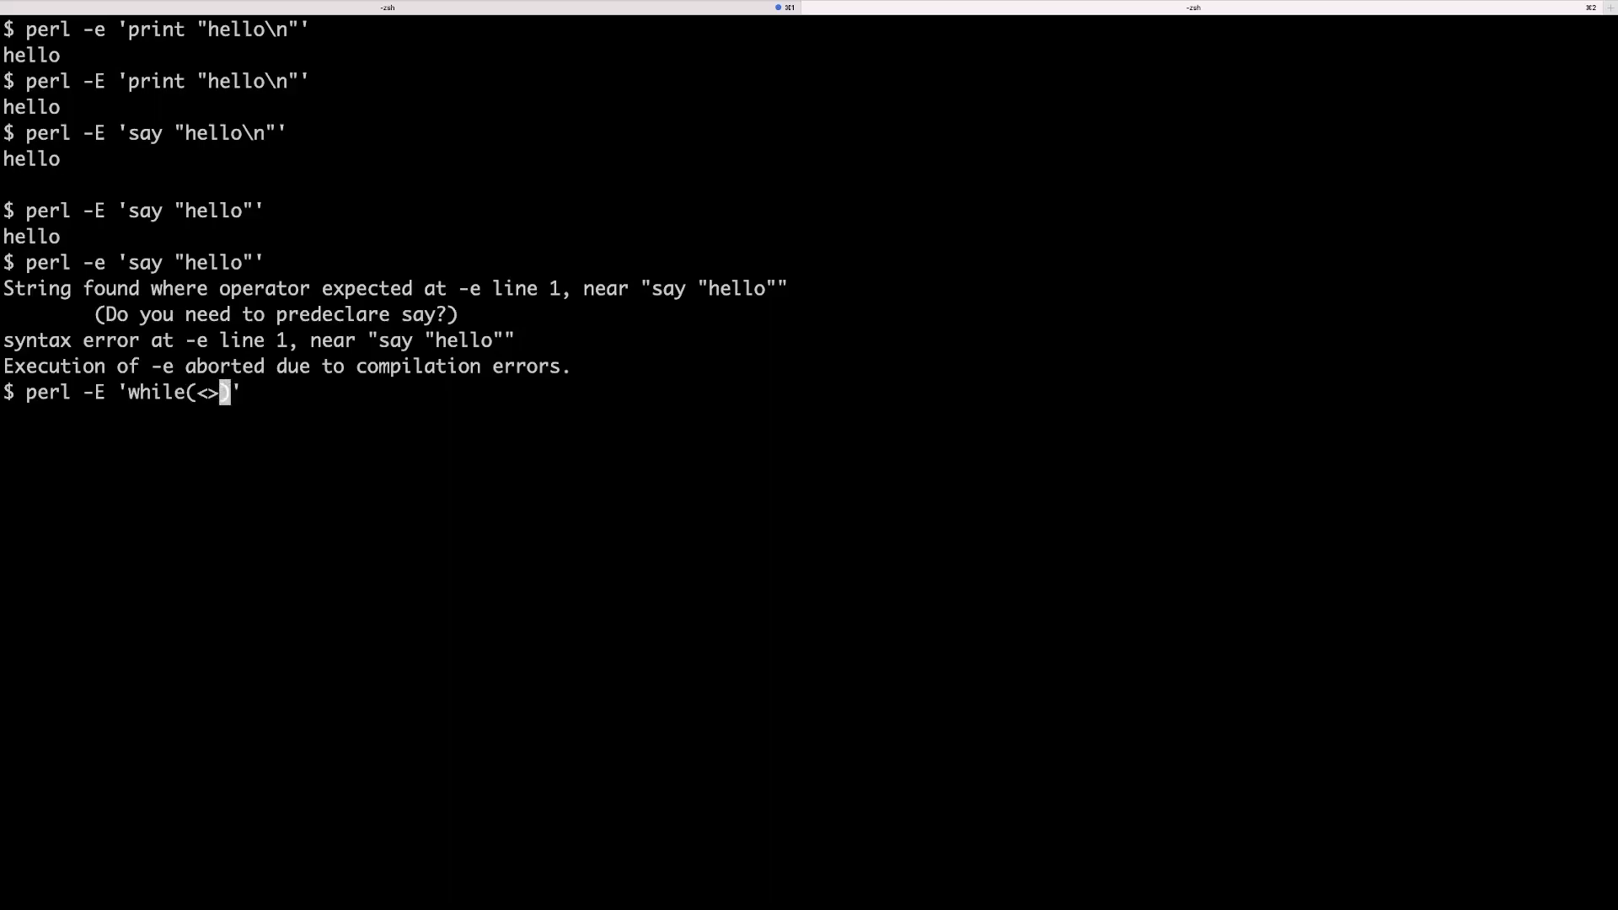
text())
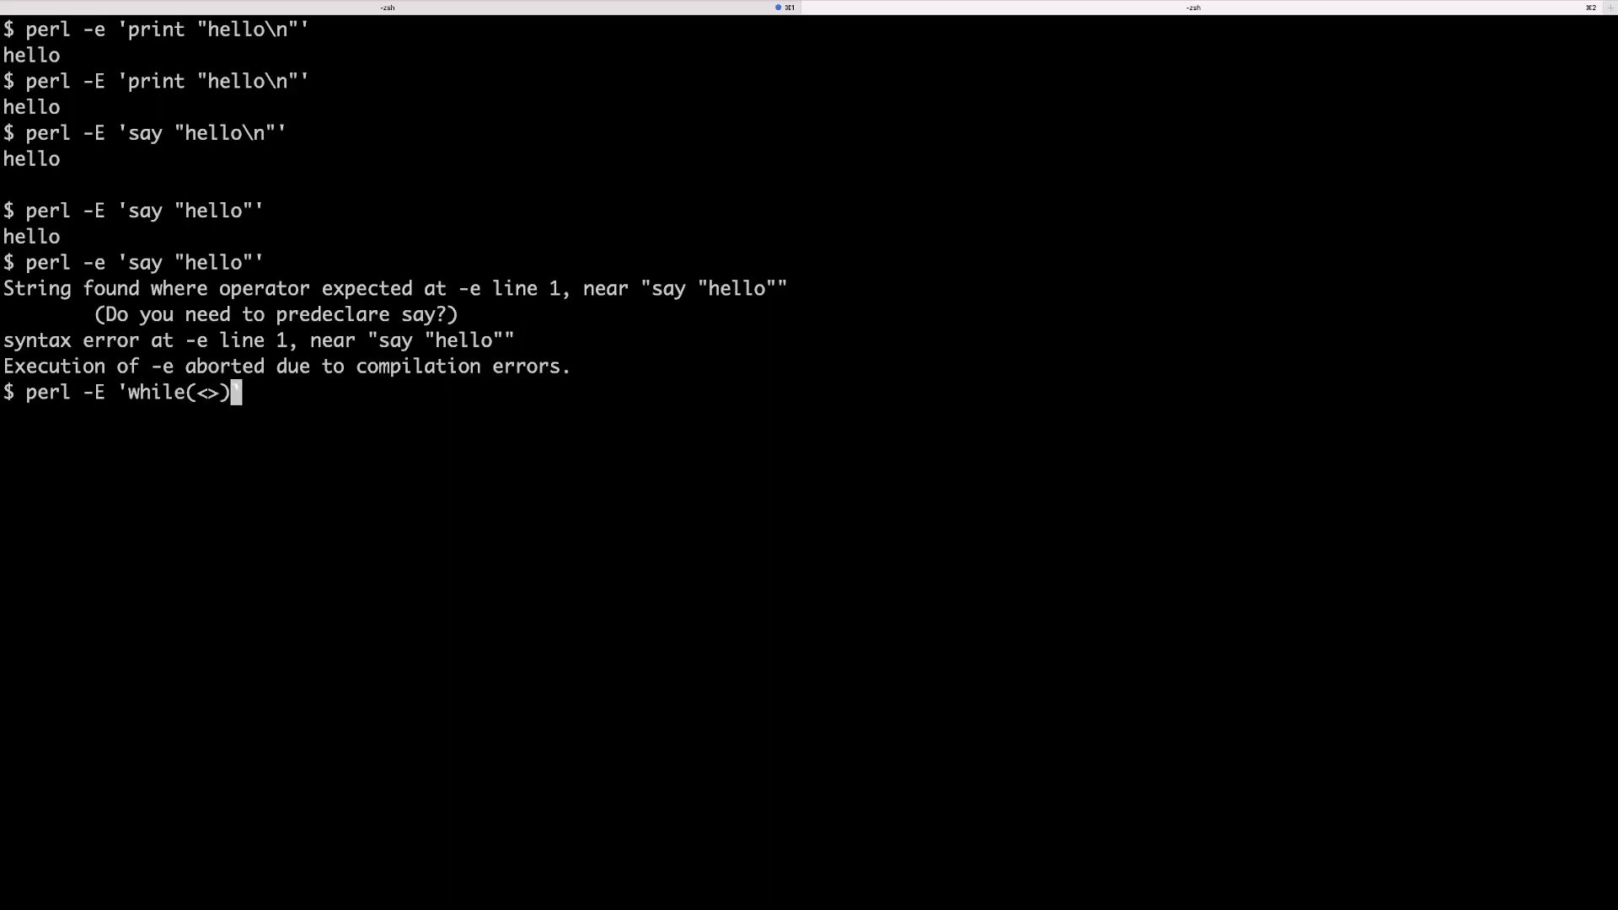
text({})
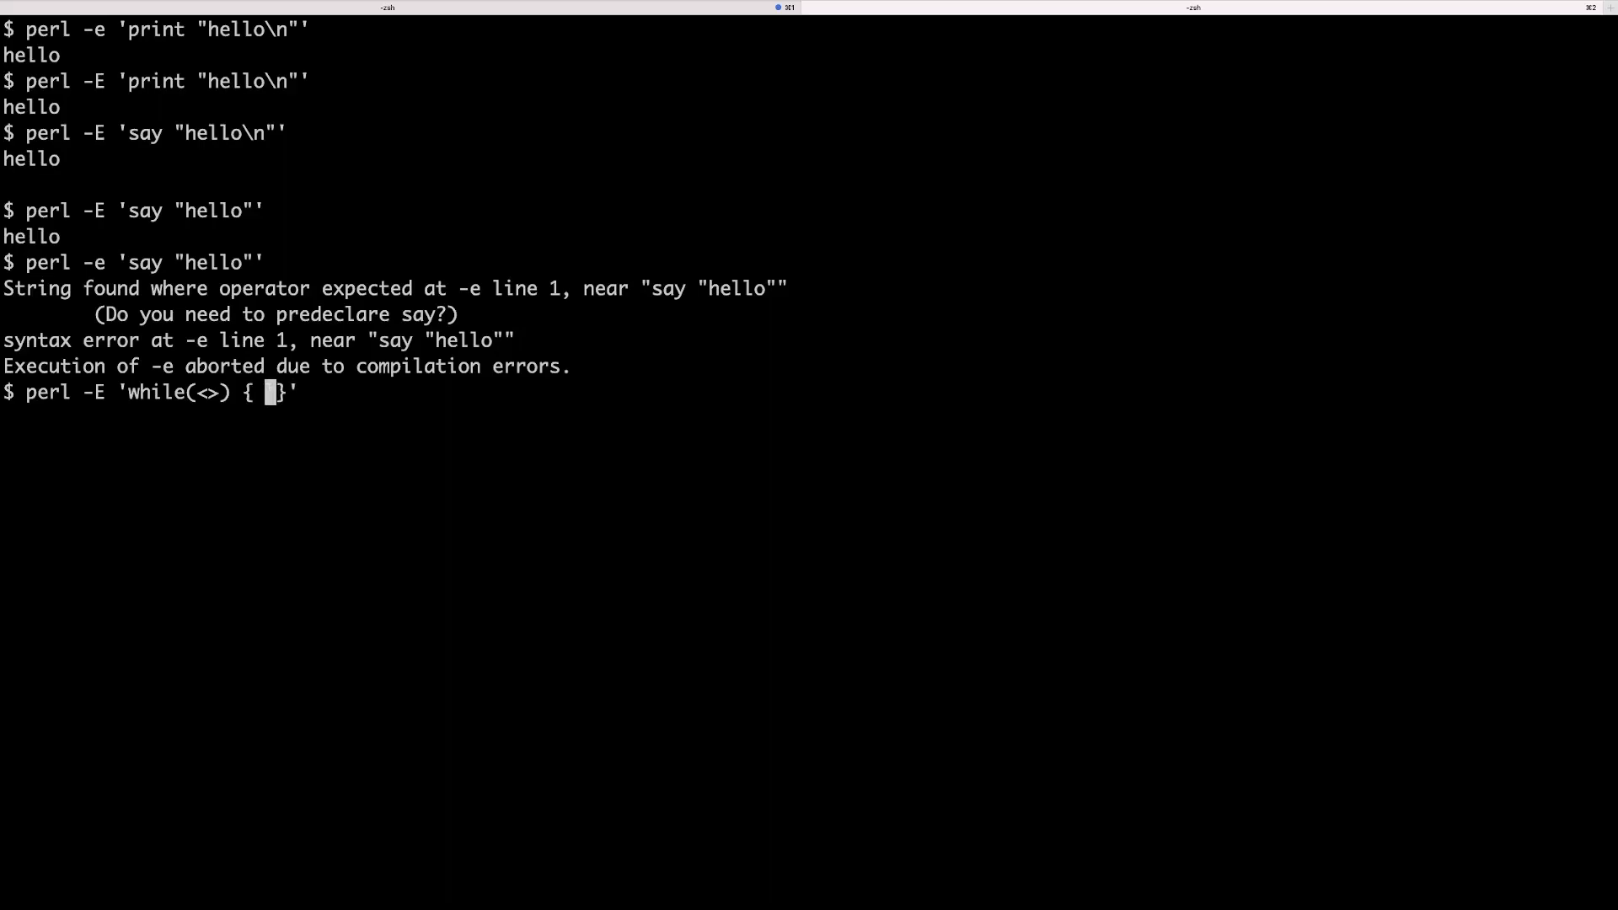
text(say uc)
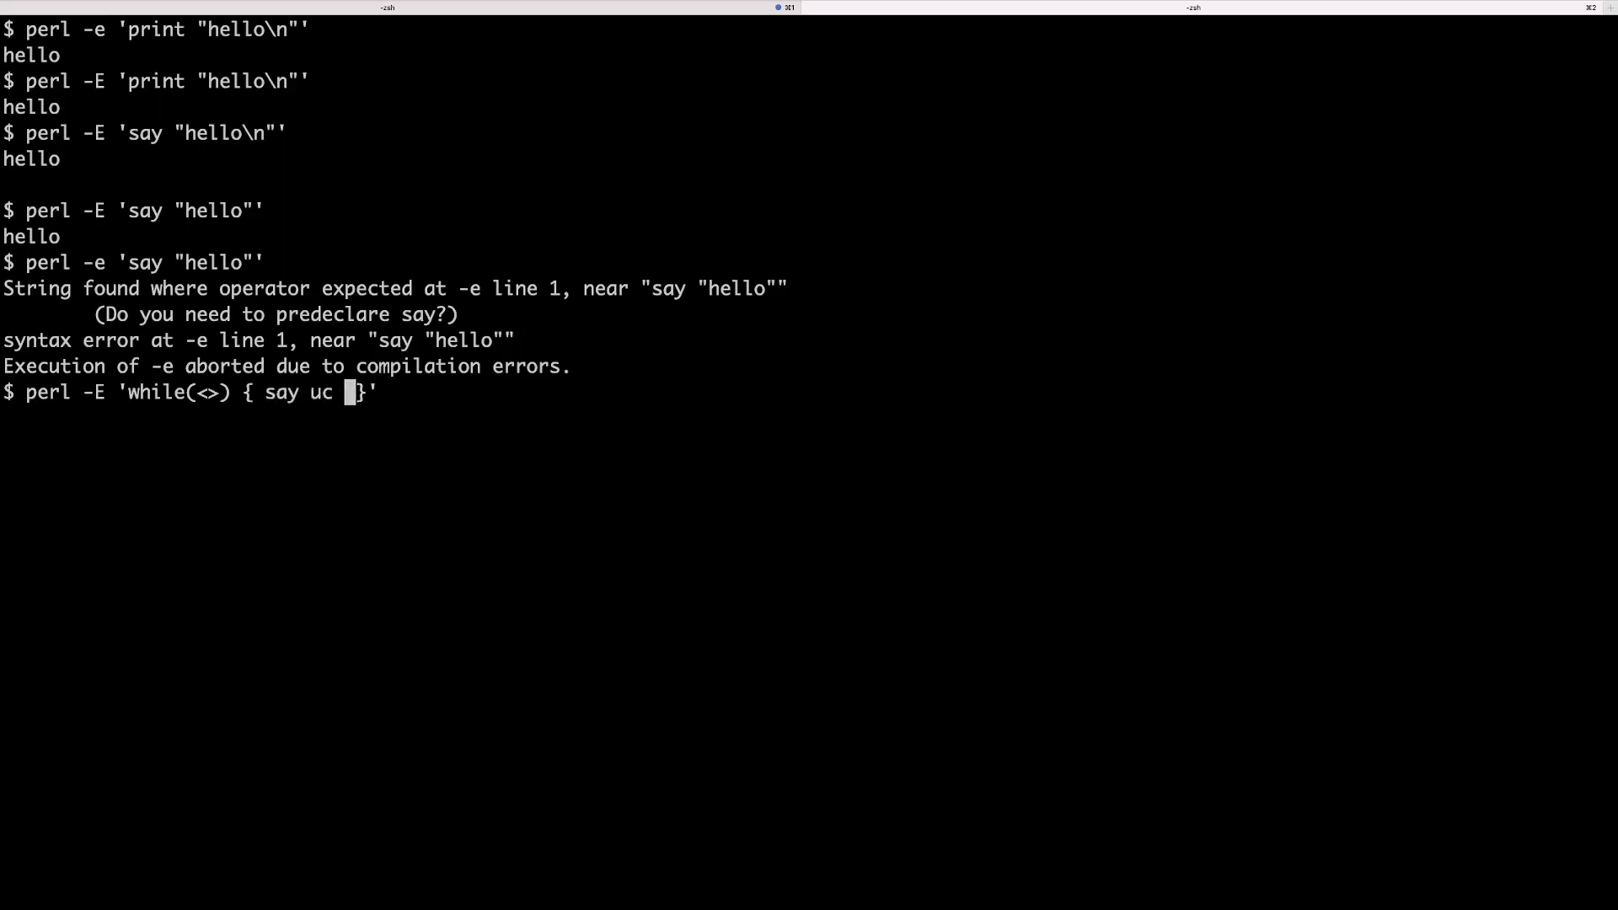
text($_)
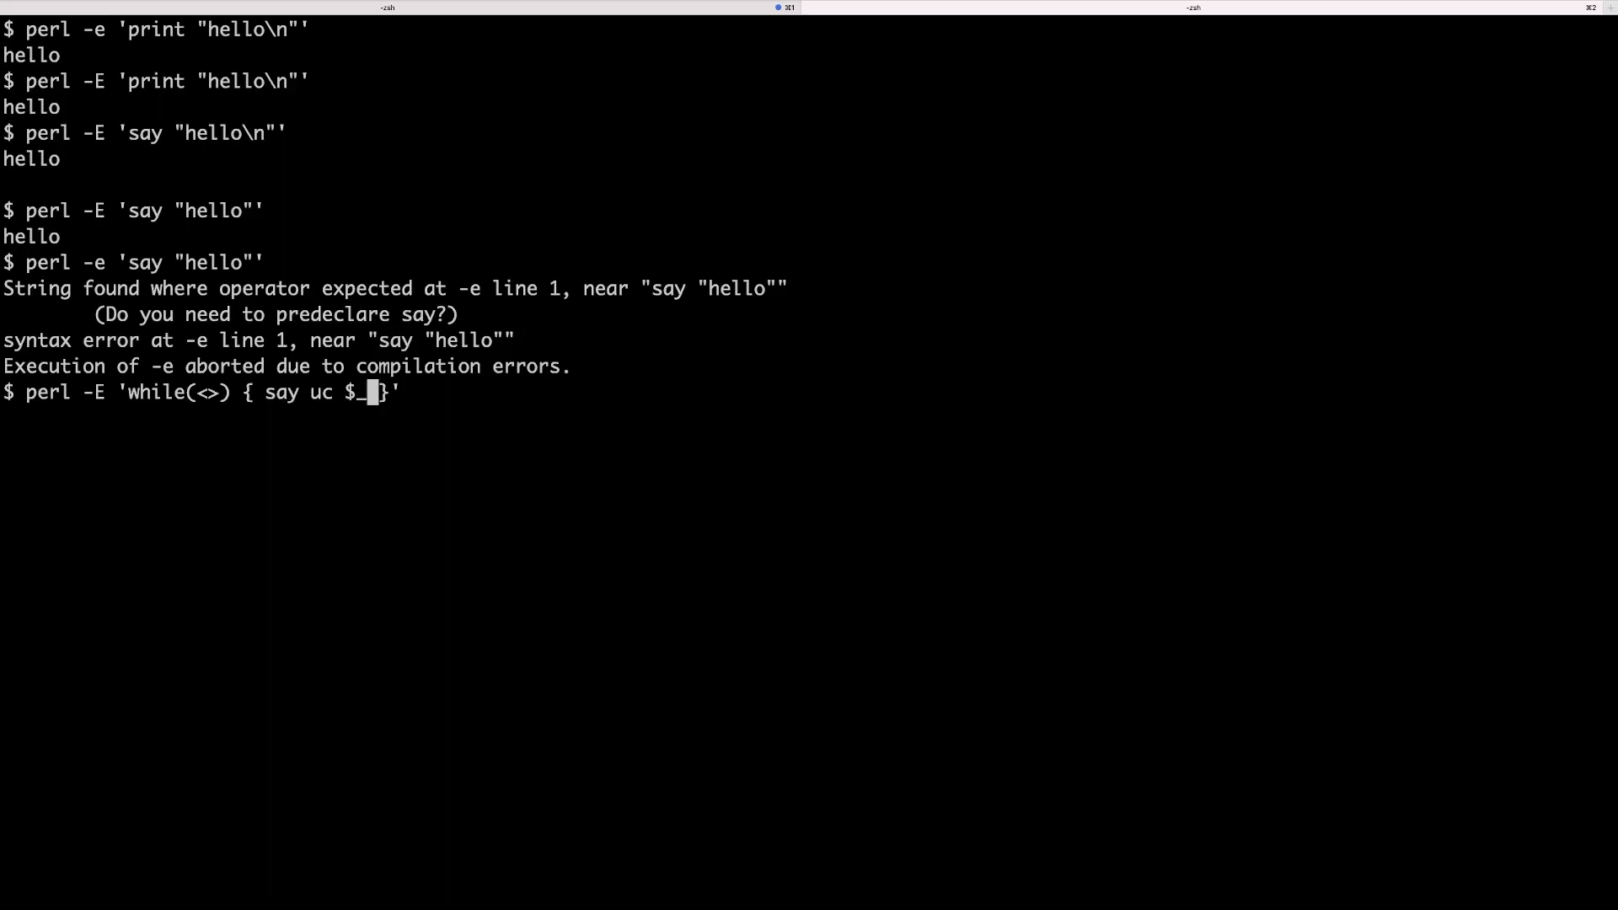
key(Return)
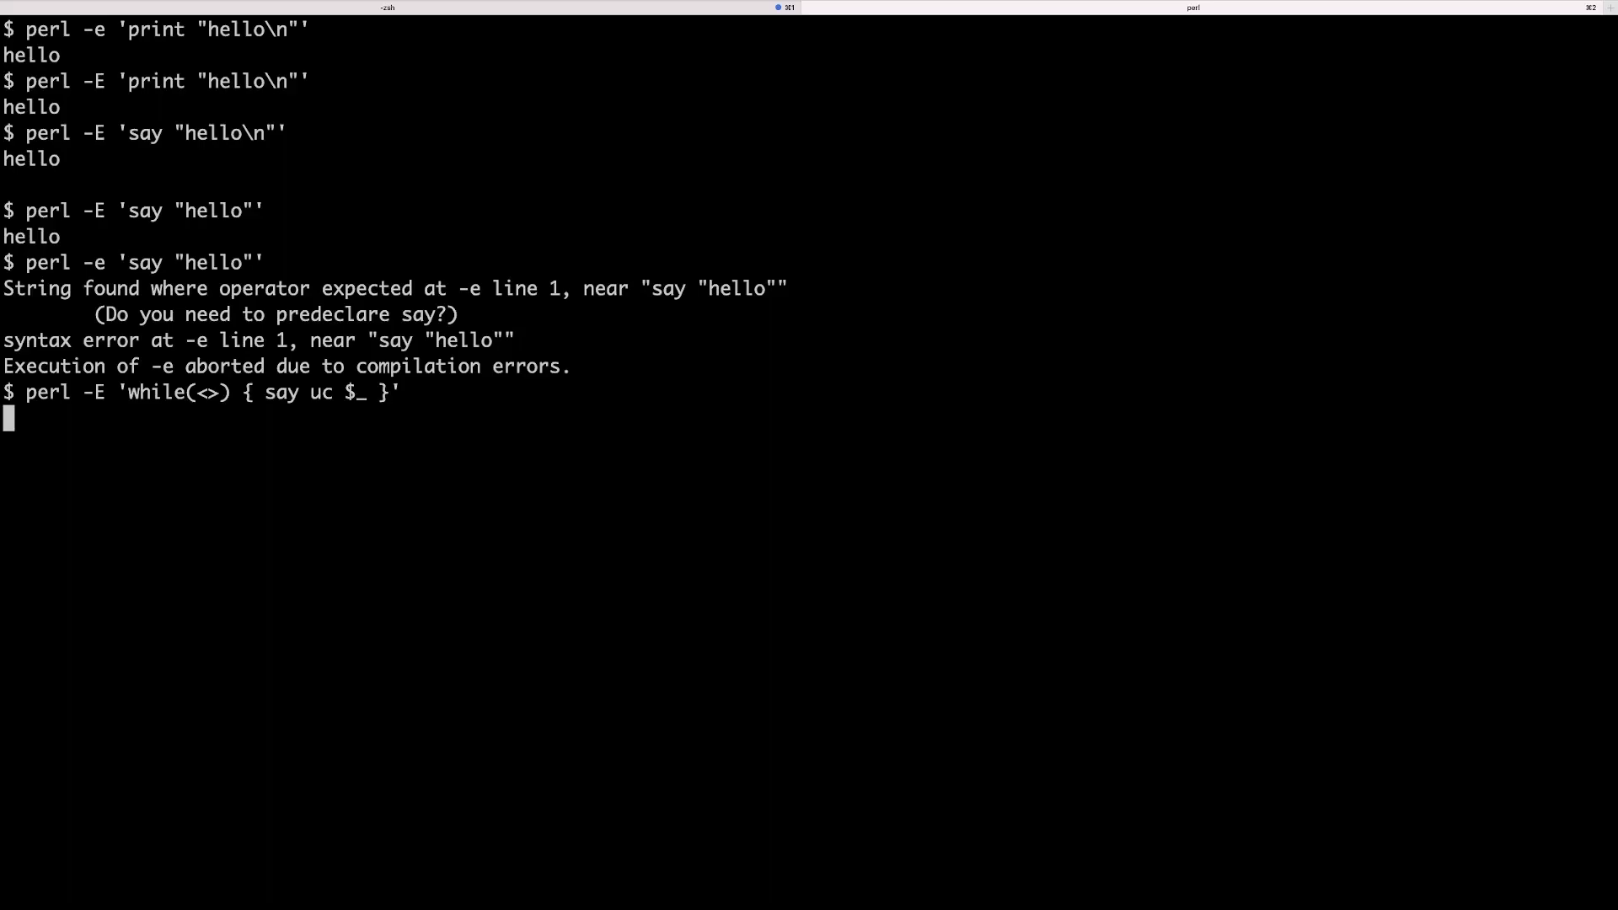
Feed the line hello to the loop so it prints HELLO
text(hello)
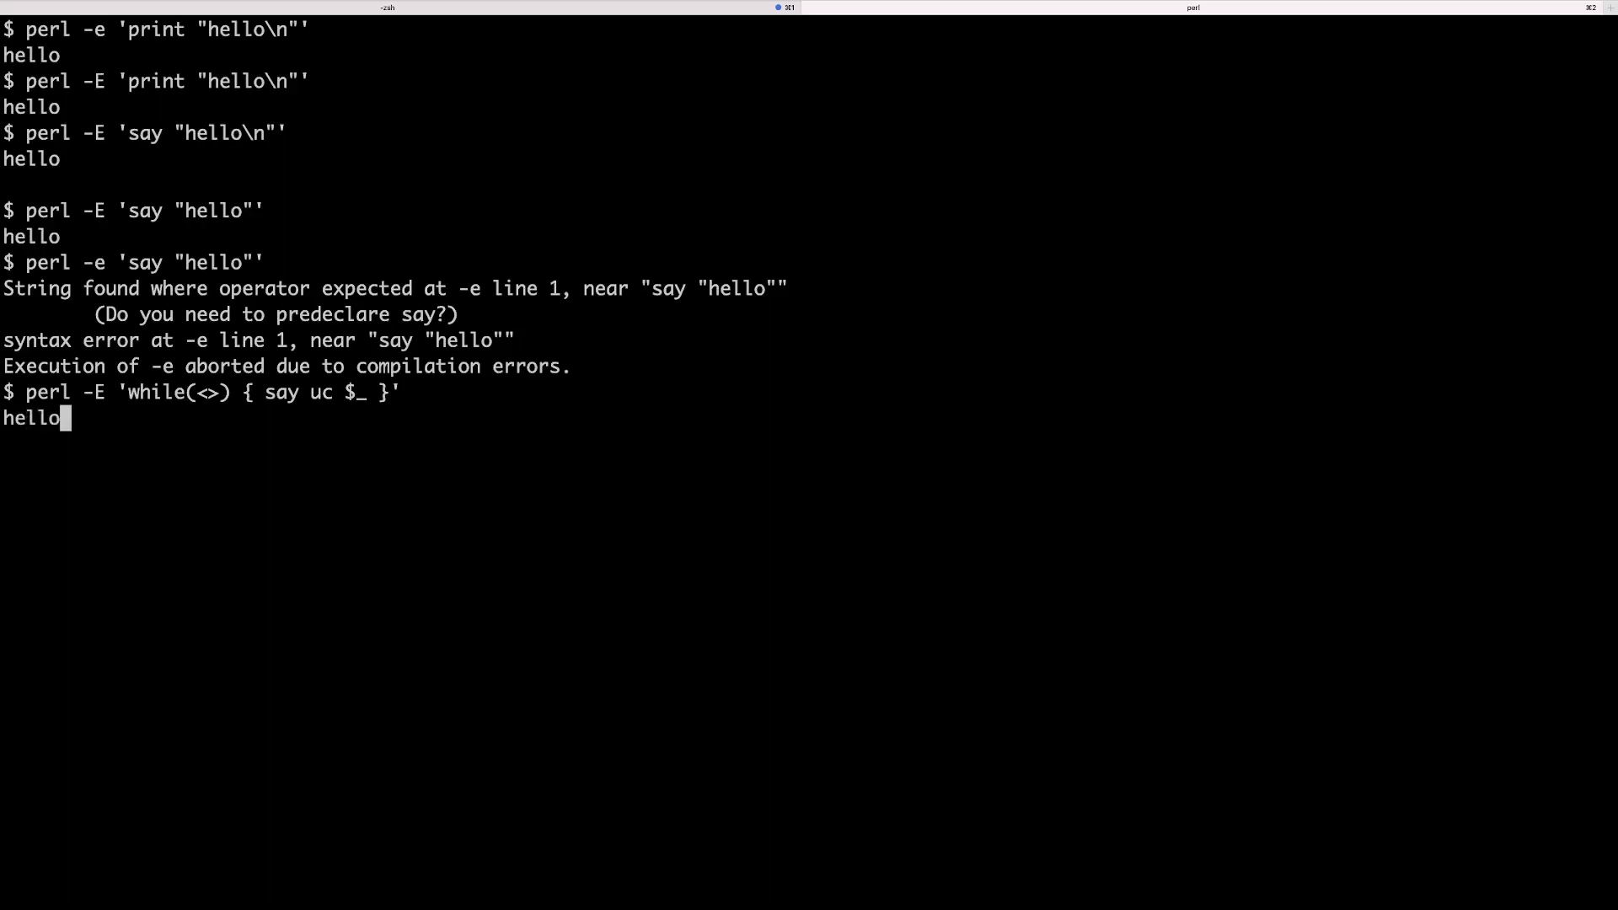
key(Return)
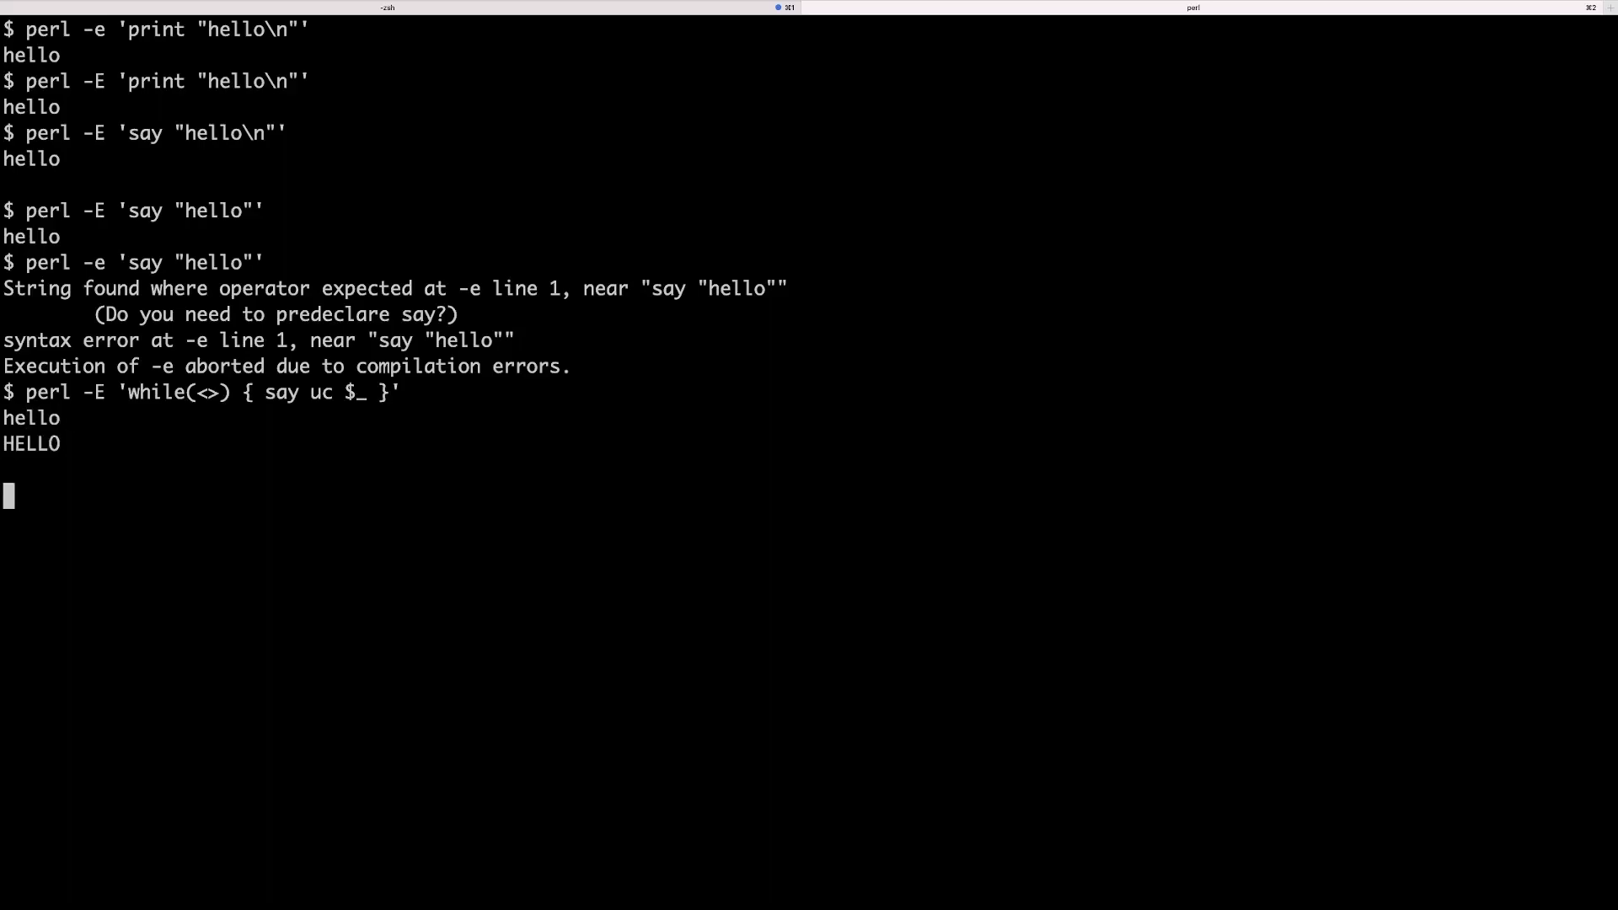